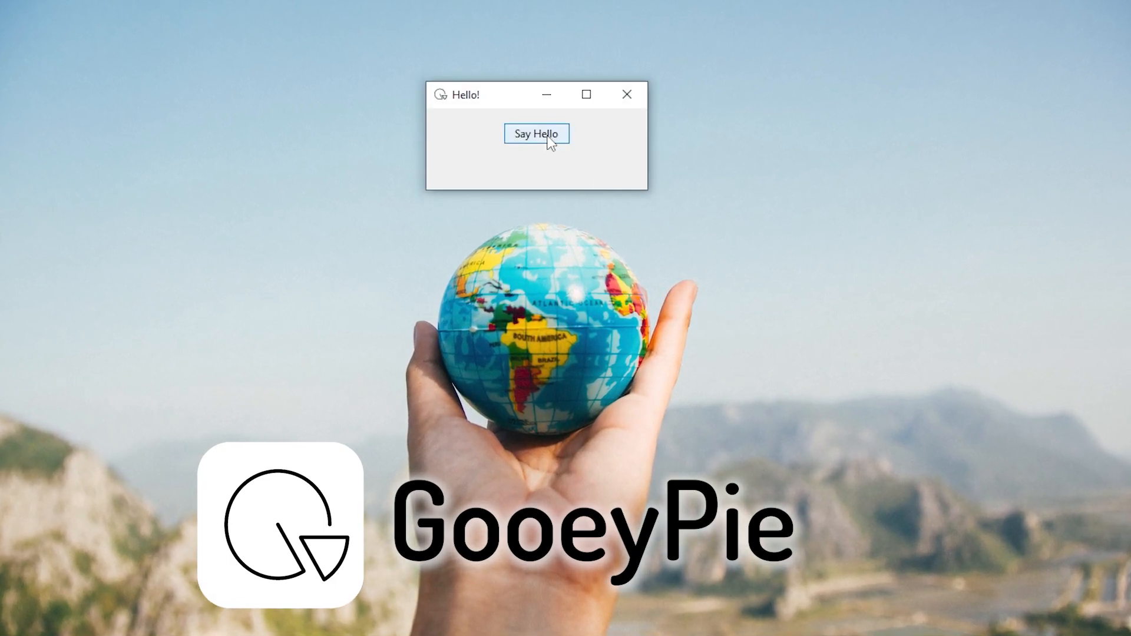
Step: Trigger Say Hello in the GooeyPie demo window before switching to the gooeypie folder in VS Code
click(535, 134)
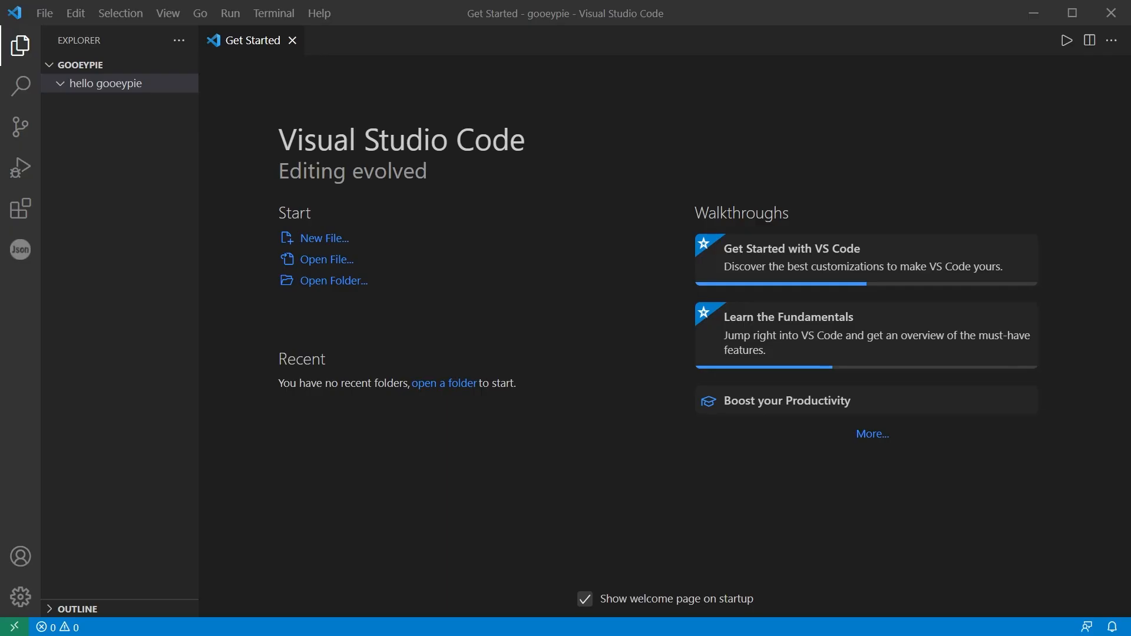
Step: Install the gooeypie package with pip install gooeypie in a new terminal
click(273, 13)
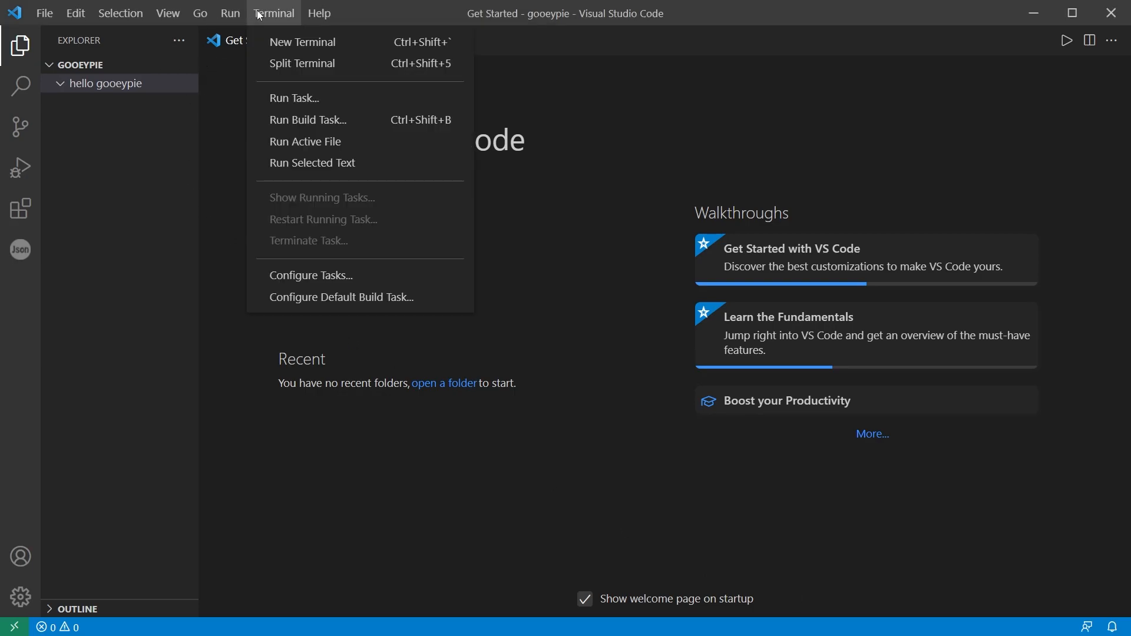
click(302, 41)
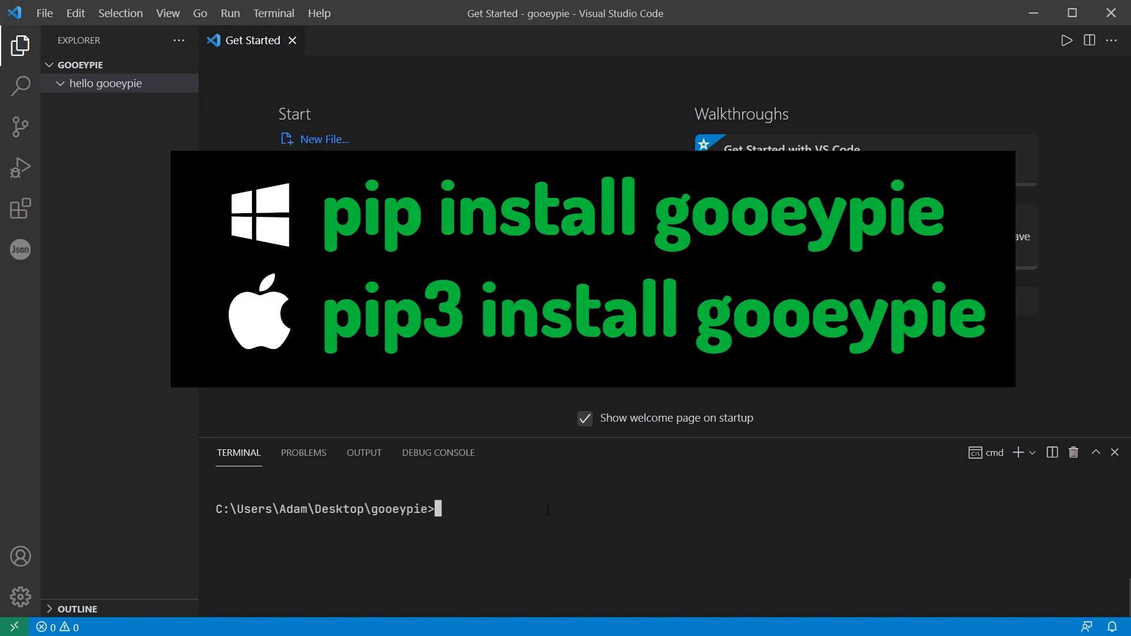
text(pip install)
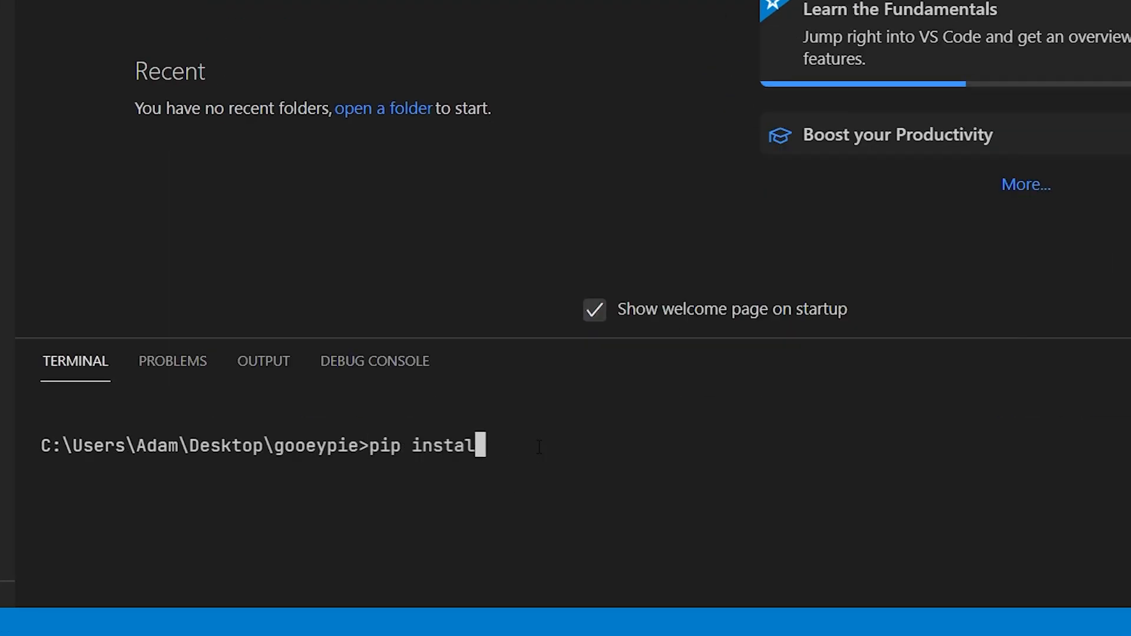
key(Return)
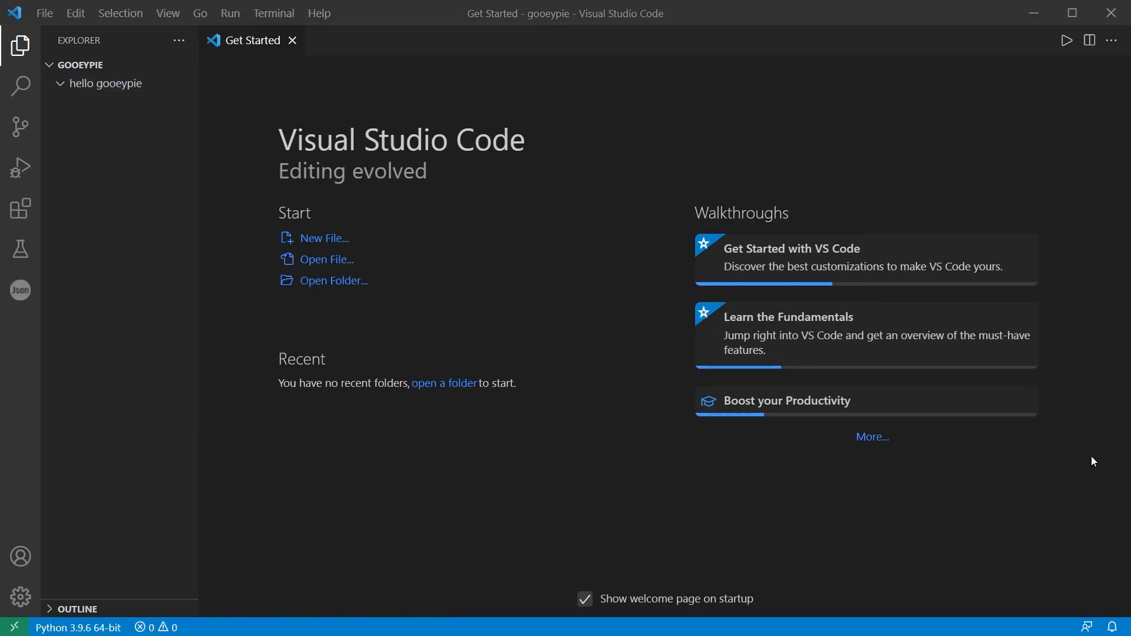
mouse_move(126, 64)
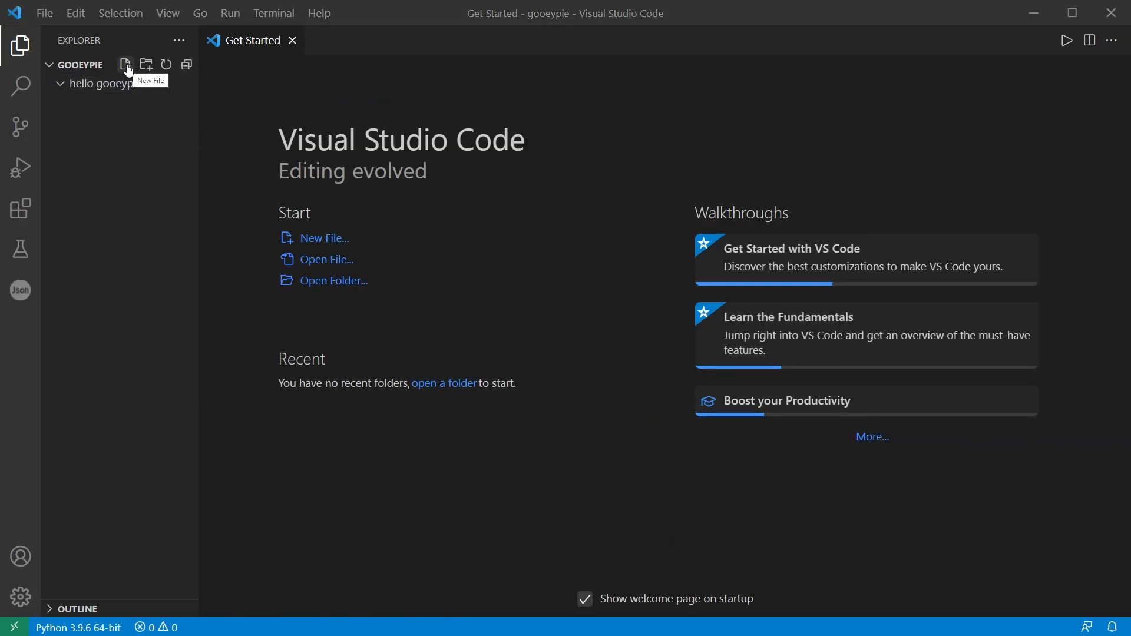
Step: Create a new hello.py file inside the hello gooeypie folder
click(124, 64)
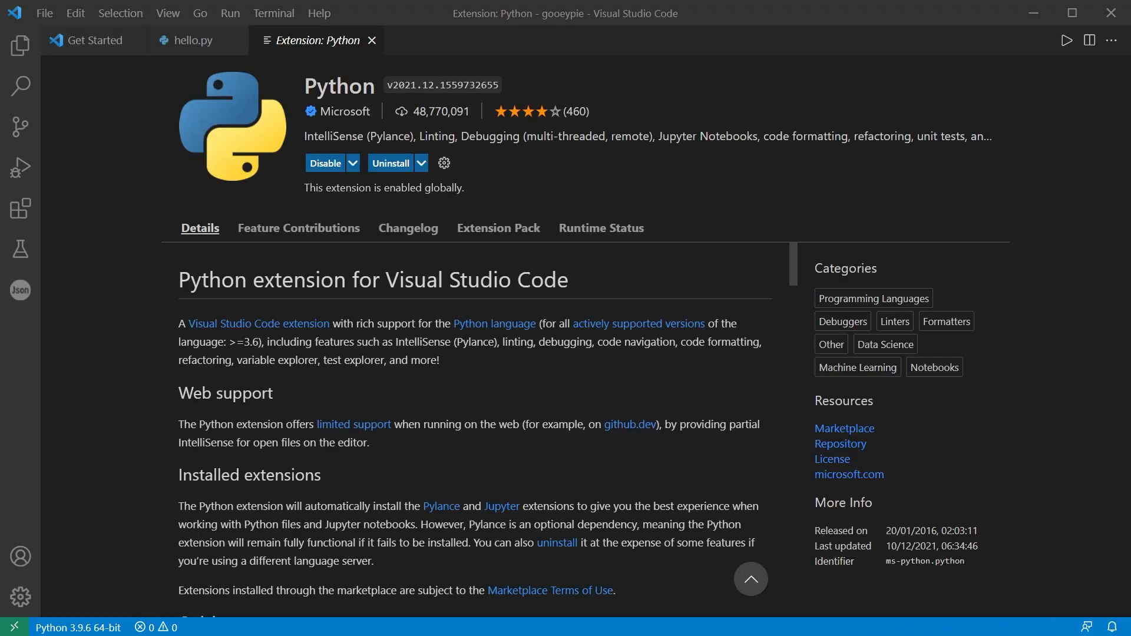
mouse_move(272, 176)
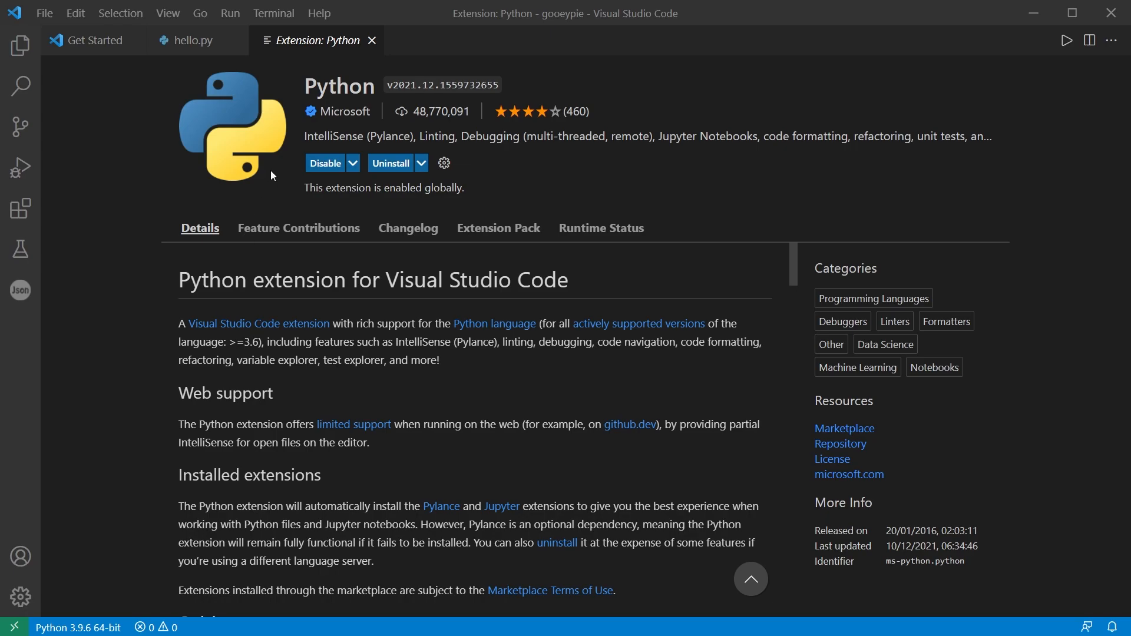
mouse_move(1067, 40)
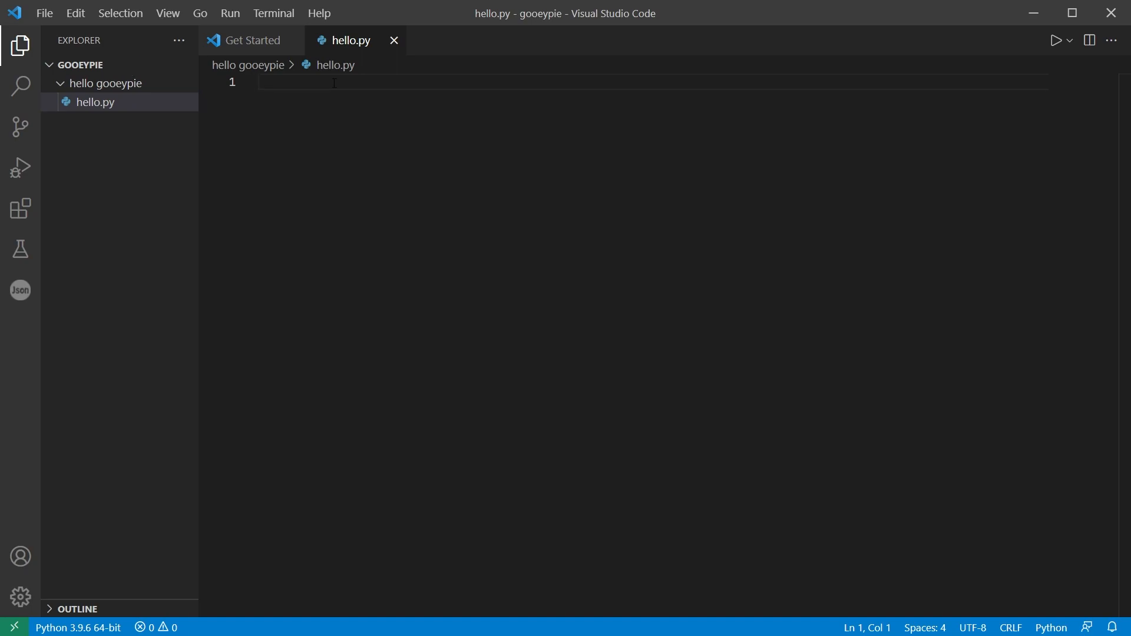
Step: Write import gooeypie as gp, app = gp.GooeyPieApp('Hello!') and app.run() in hello.py
text(import gooeypie as gp)
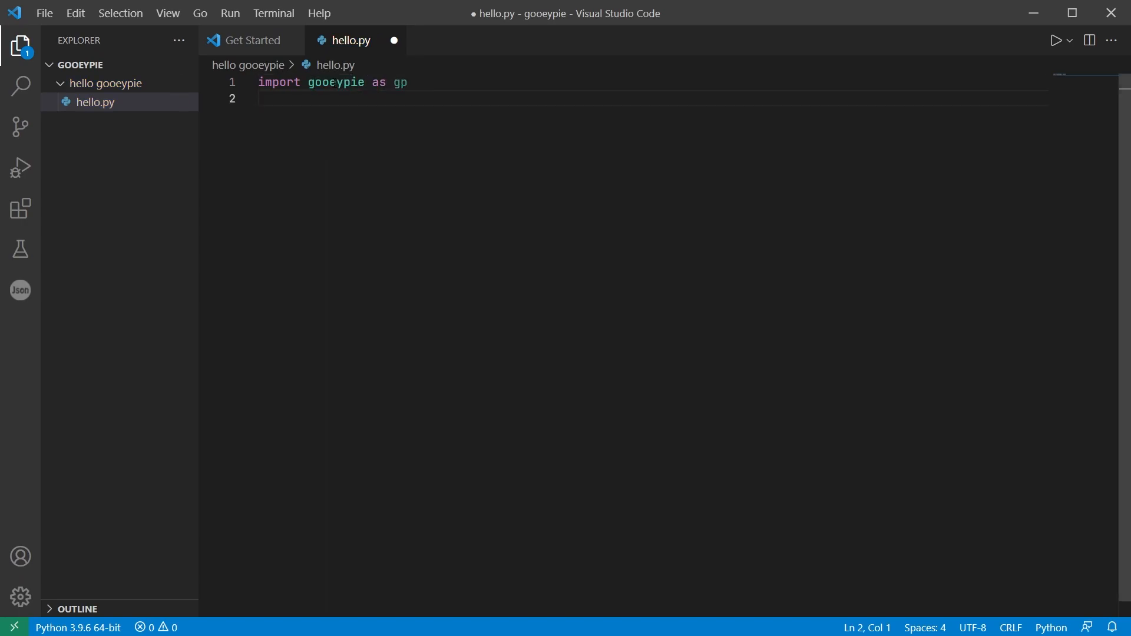
key(enter)
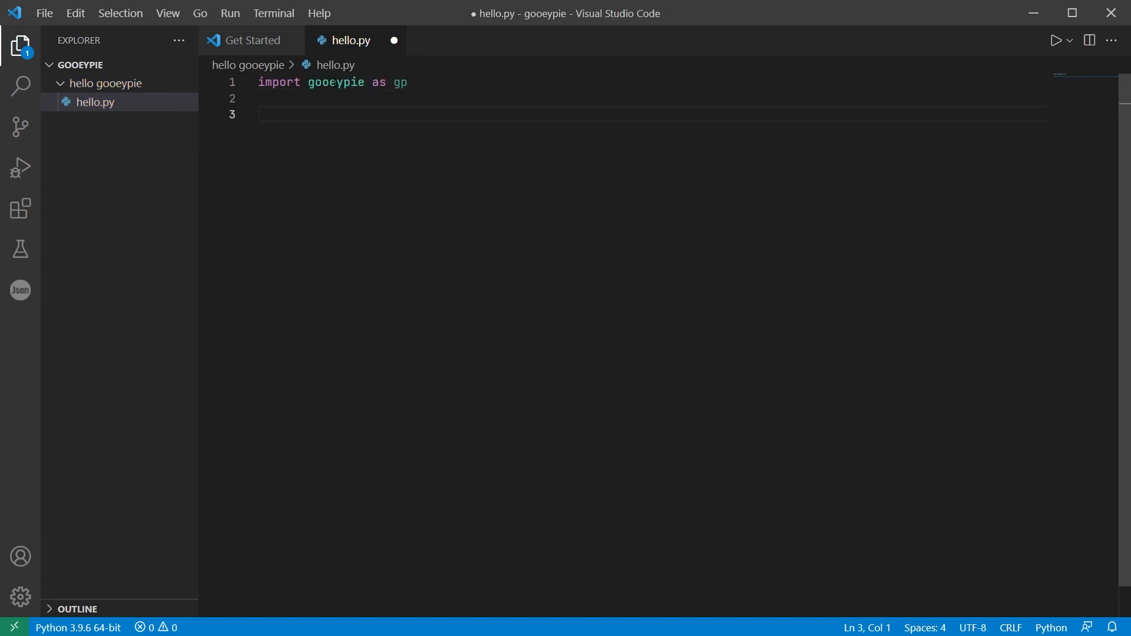
click(289, 114)
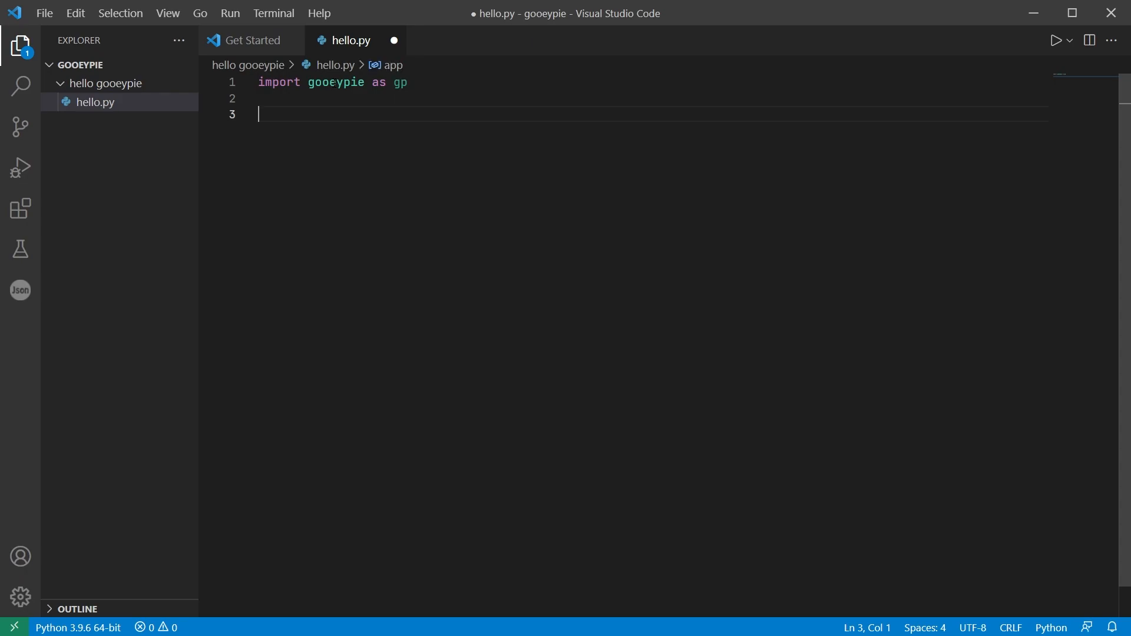
text(app = gp)
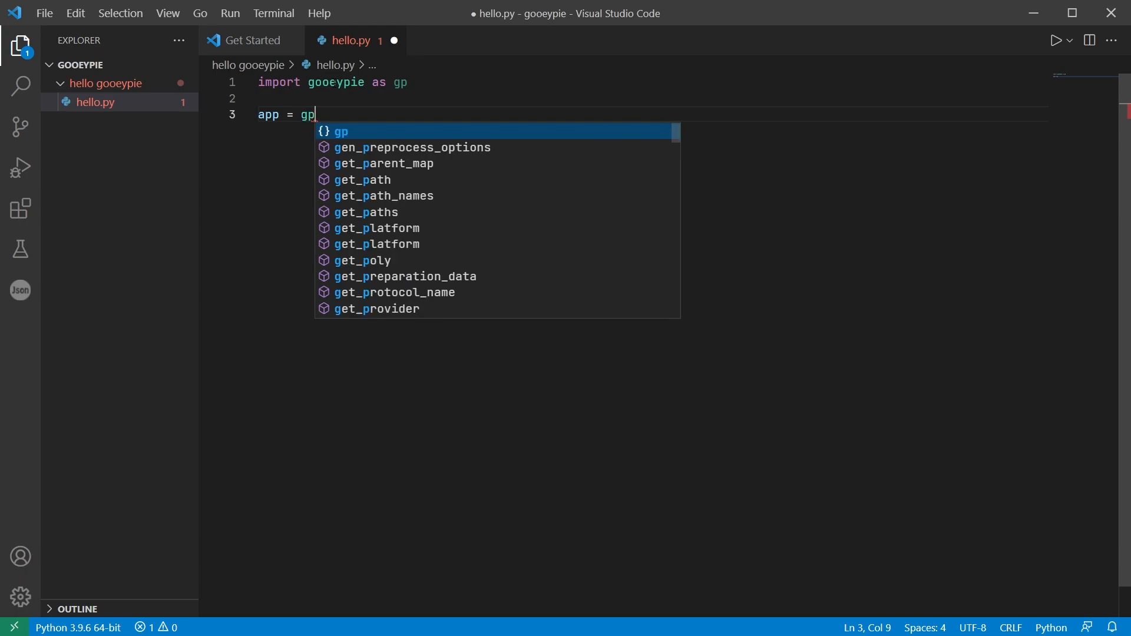
text(.GooeyPieApp('H)
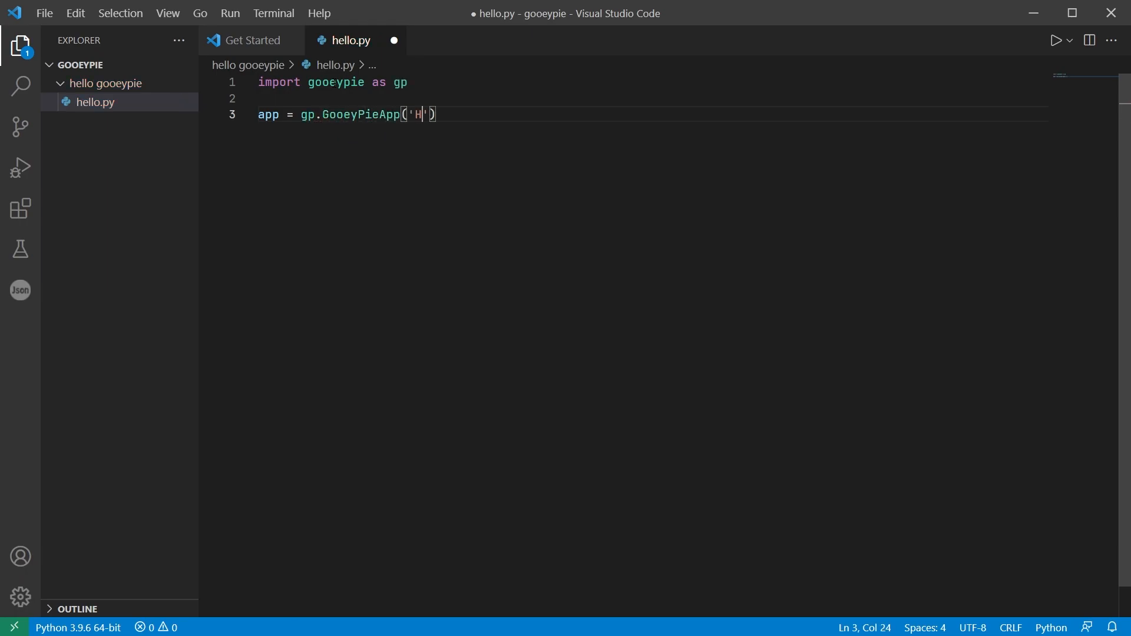
text(ello!)
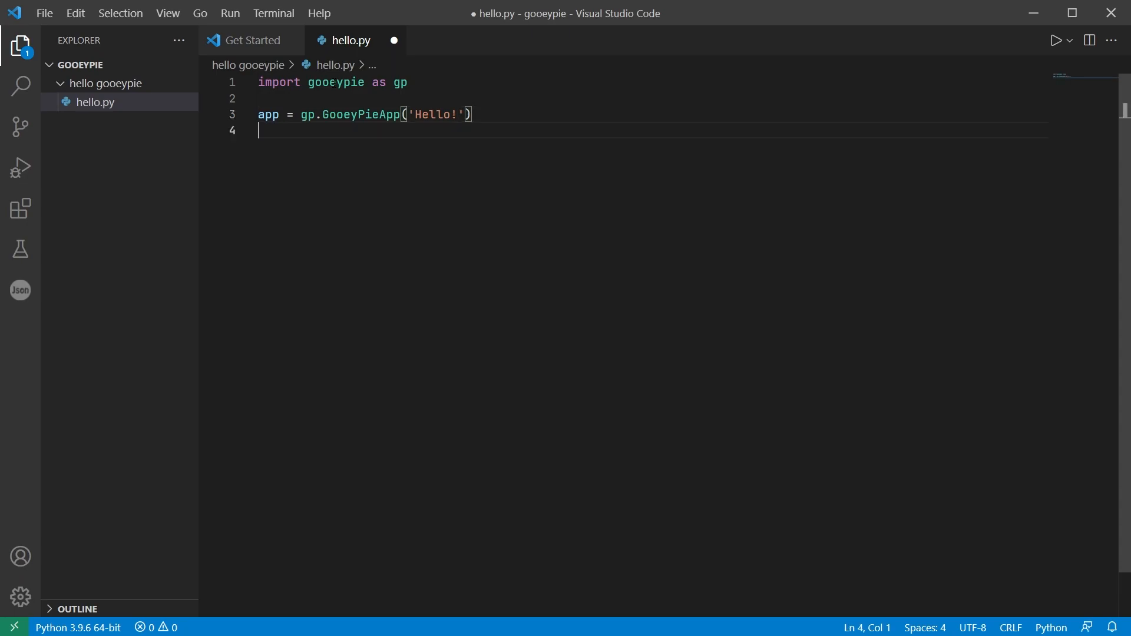
text(ap)
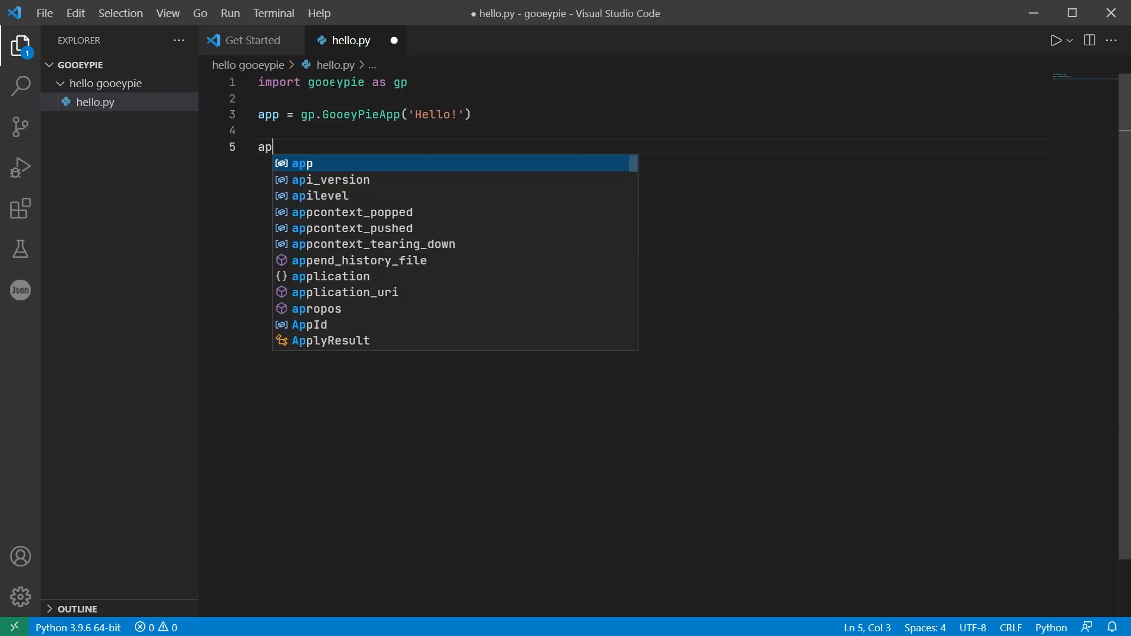
text(p.run()
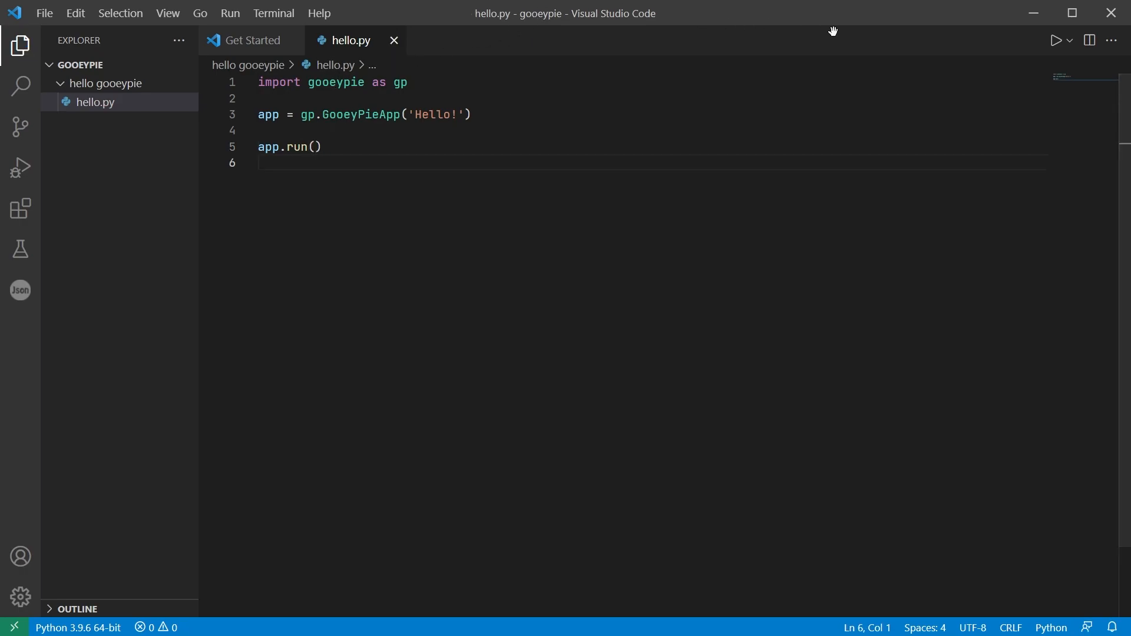
Step: Run hello.py and confirm it exits with code 0 in the Output panel
click(1034, 40)
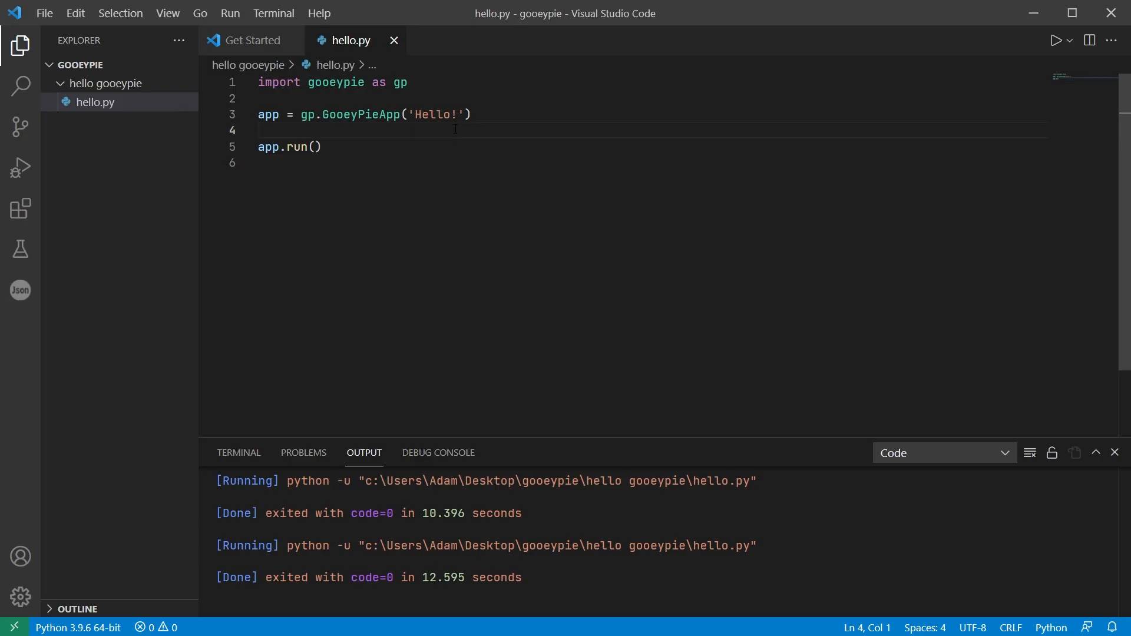
Step: Add app.width = 250 and hello_btn = gp.Button(app, 'Say Hello', None) above app.run()
text(app.width = 250)
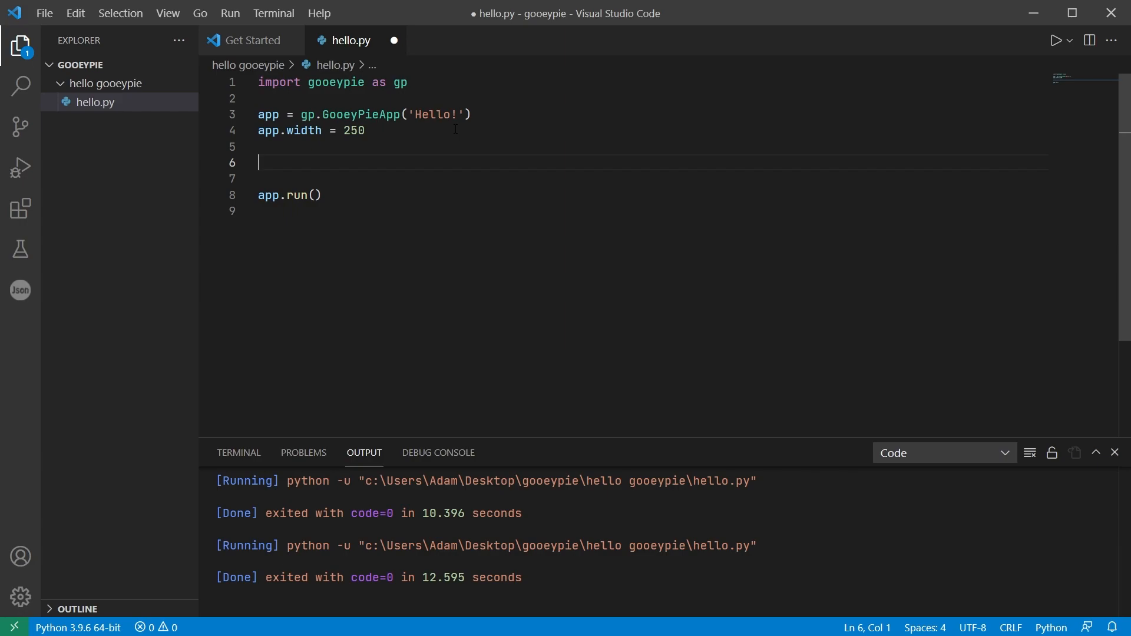
text(hello_btn =)
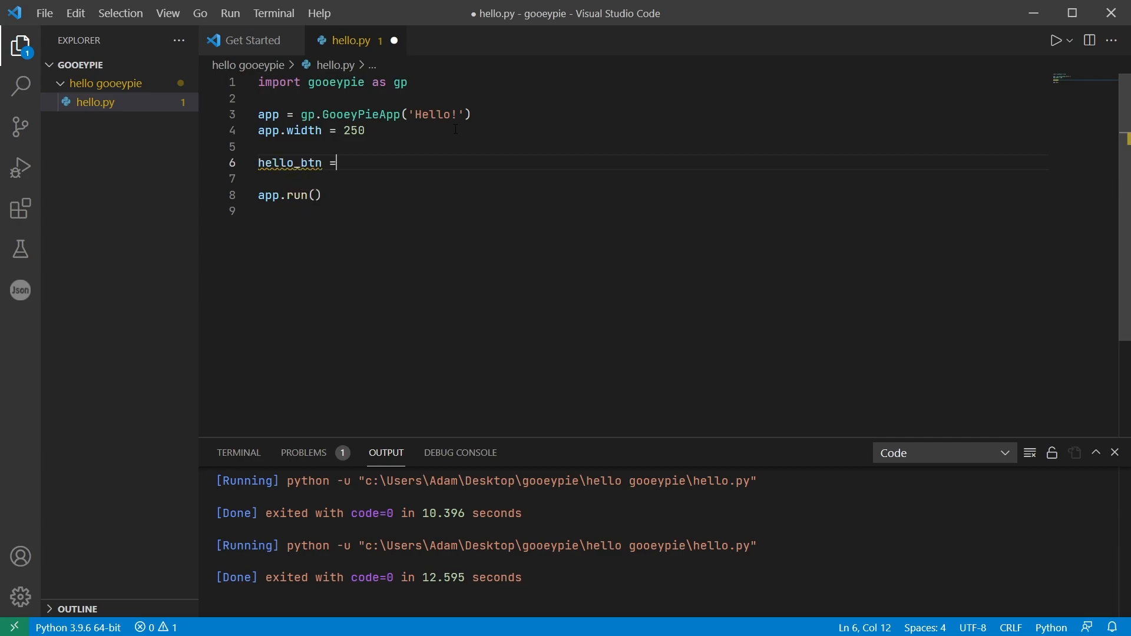
text(gp.Button()
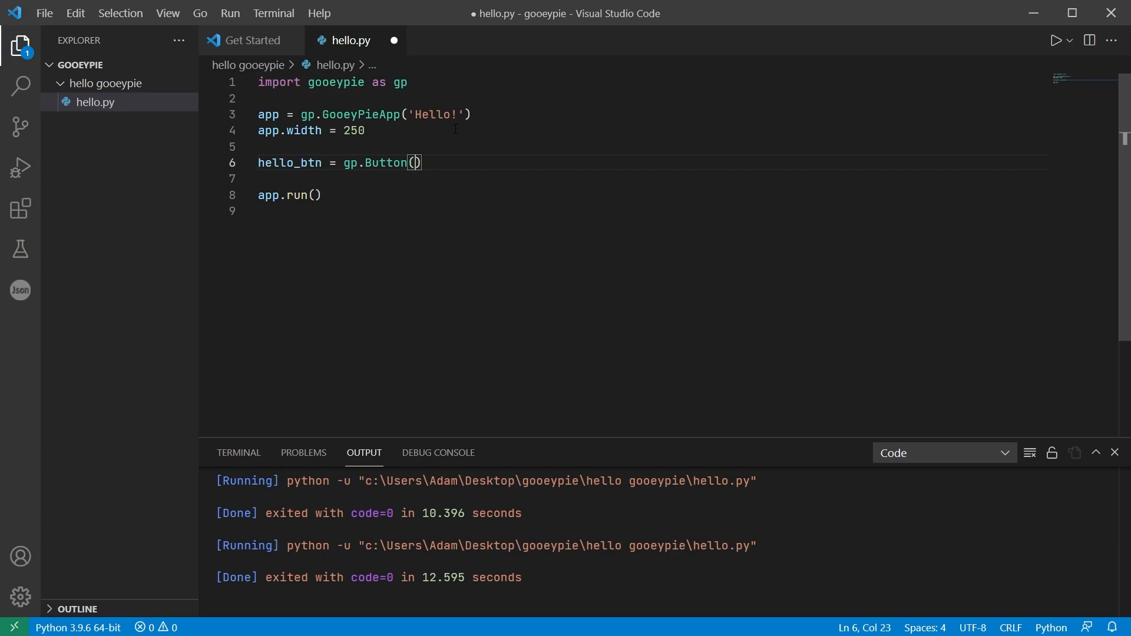
text(app)
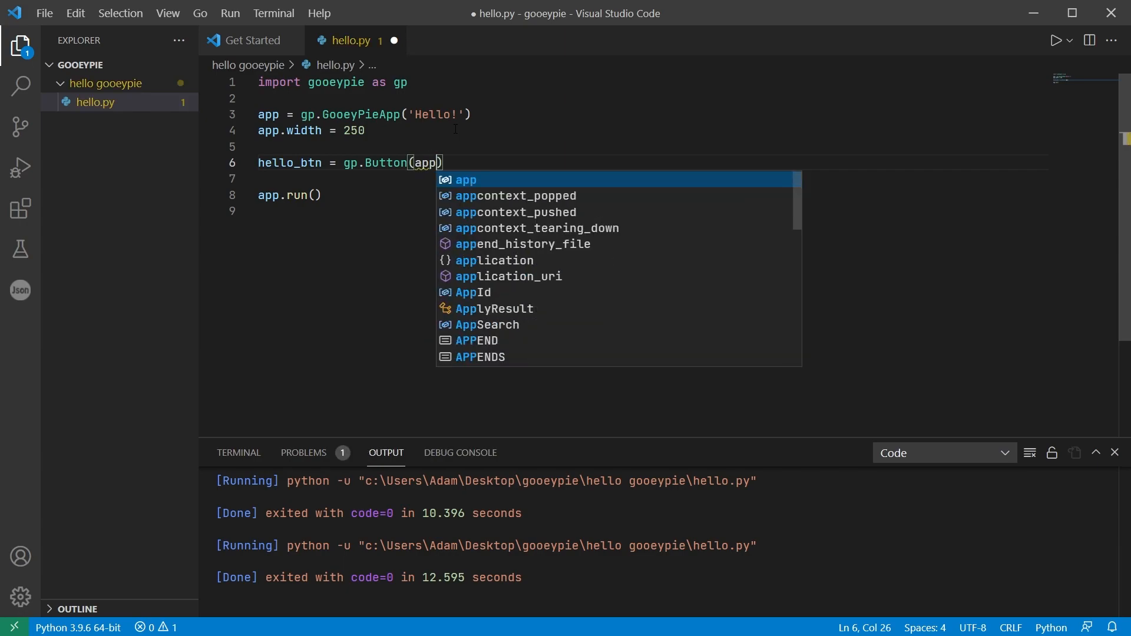
text(, 'Say')
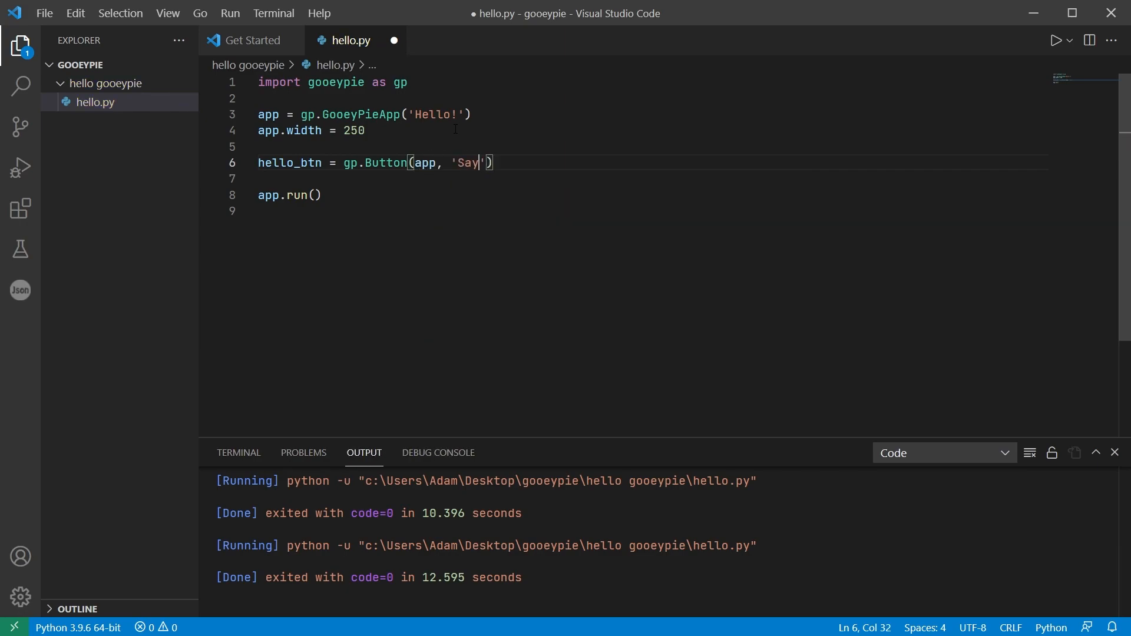
text(Hel)
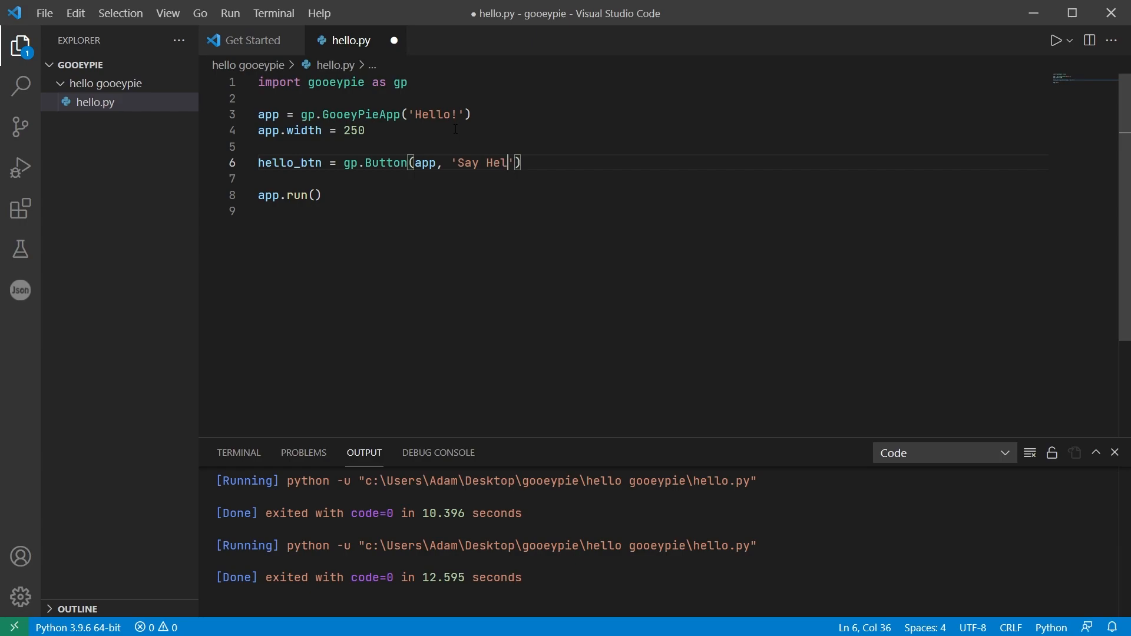
text(lo',)
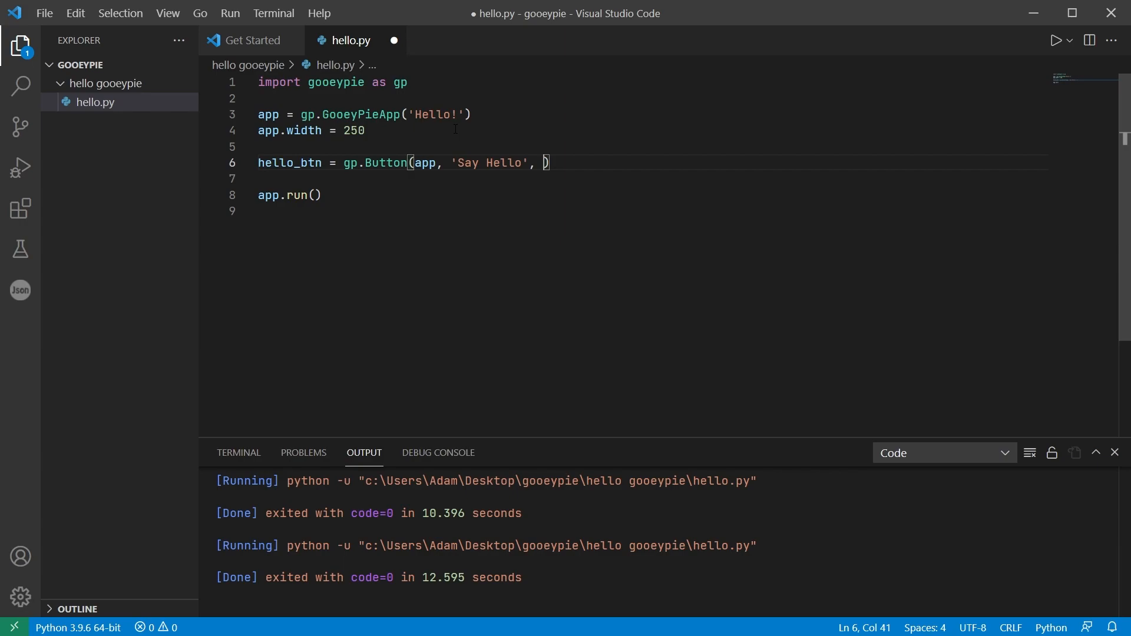
text(None)
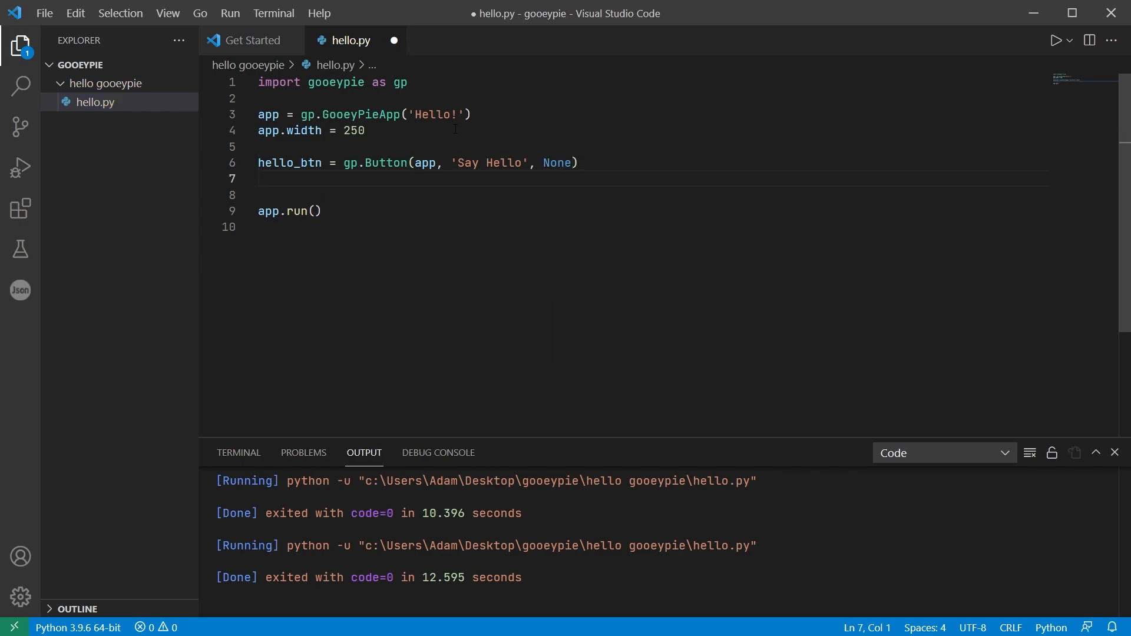
Step: Add hello_lbl = gp.Label(app, ''), run hello.py and close the empty Hello! window
text(hello_lbl = gp.Label(app,)
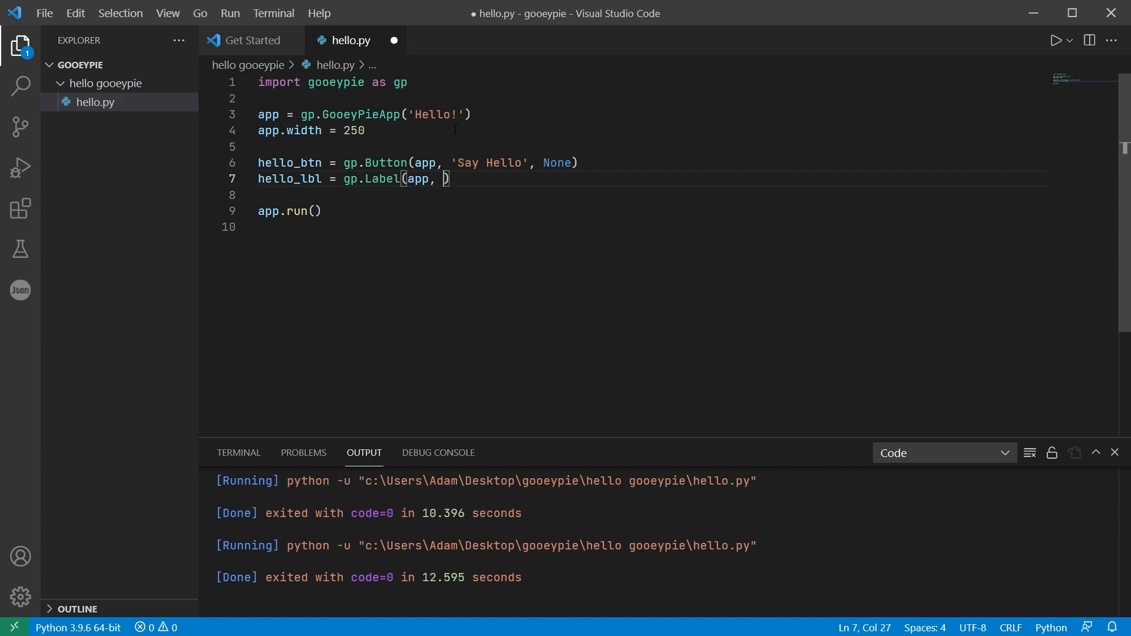
text('')
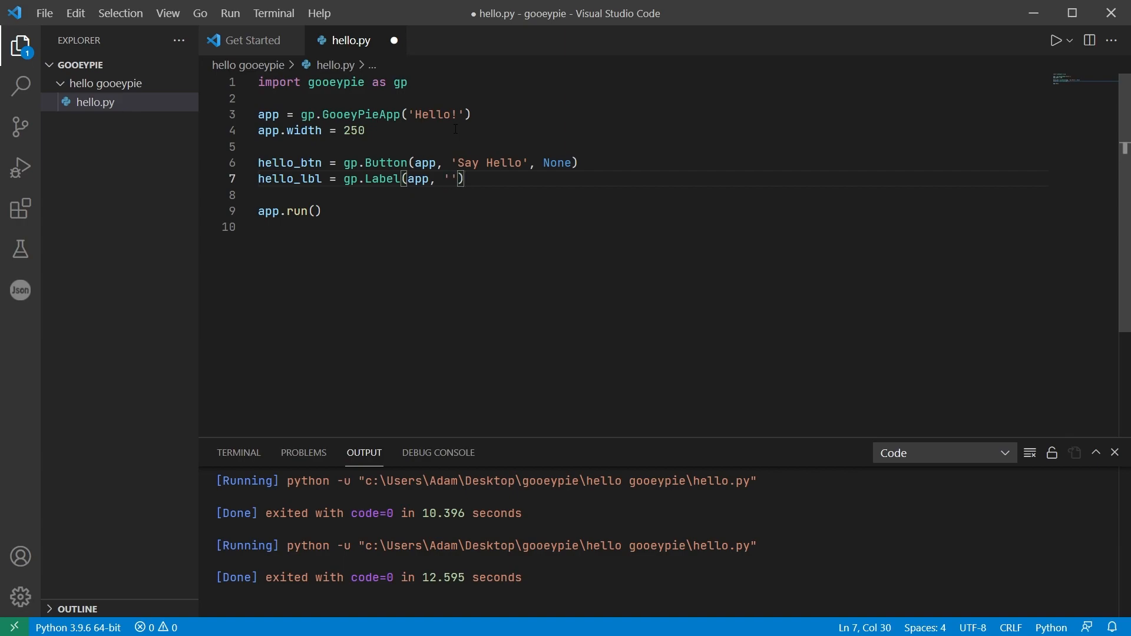
key(Enter)
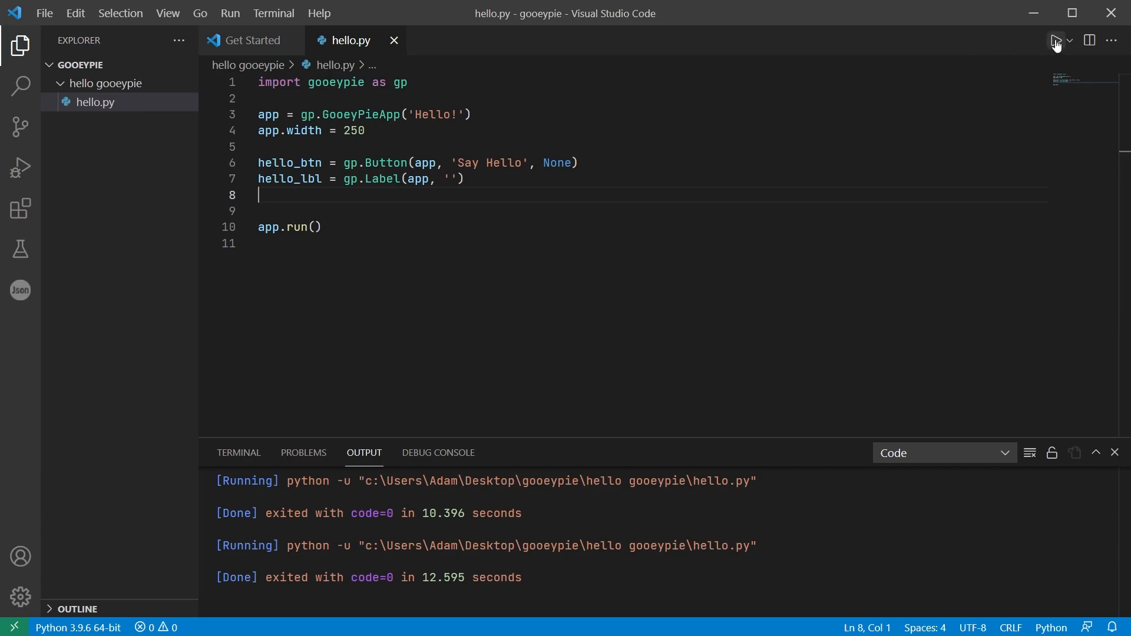
click(1053, 40)
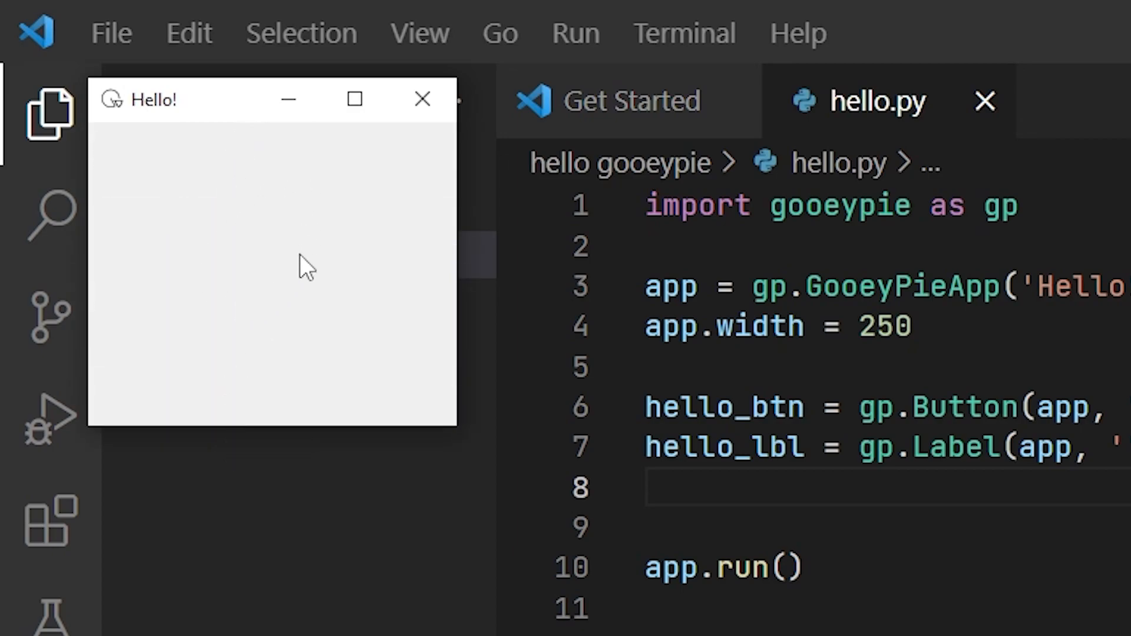
mouse_move(422, 129)
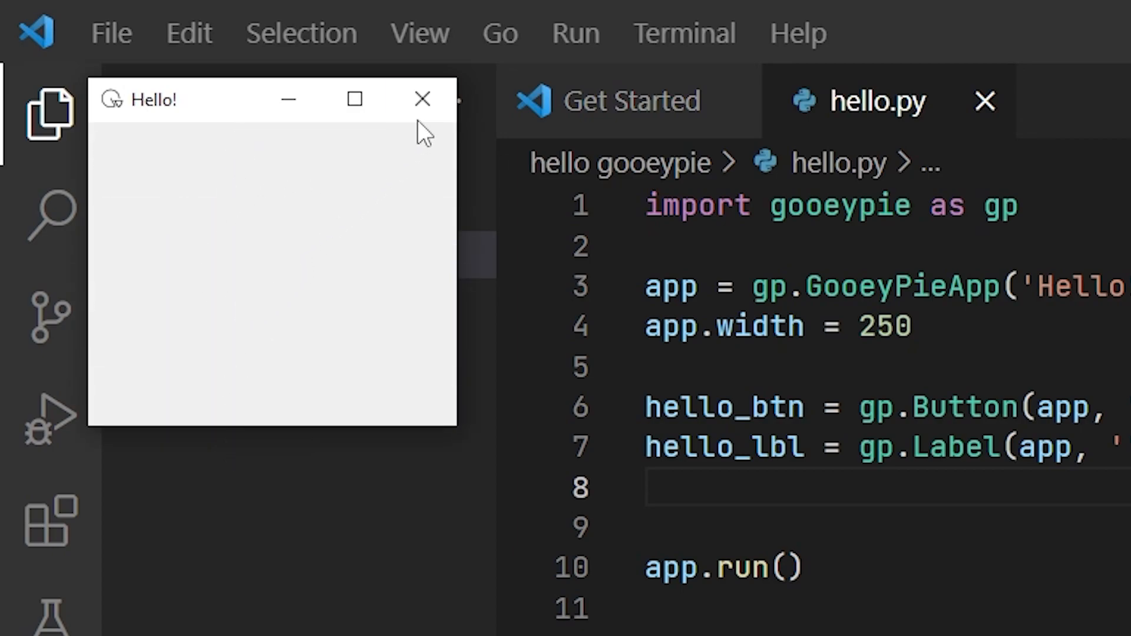
click(421, 99)
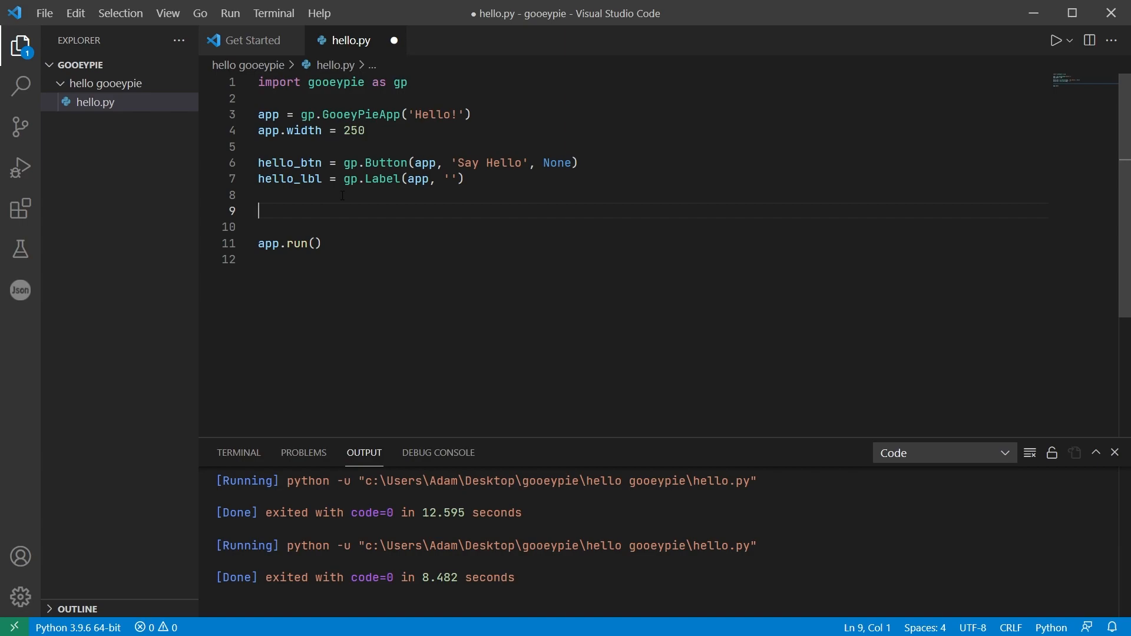
Step: Set a two-row, one-column layout with app.set_grid(2, 1)
text(app.set)
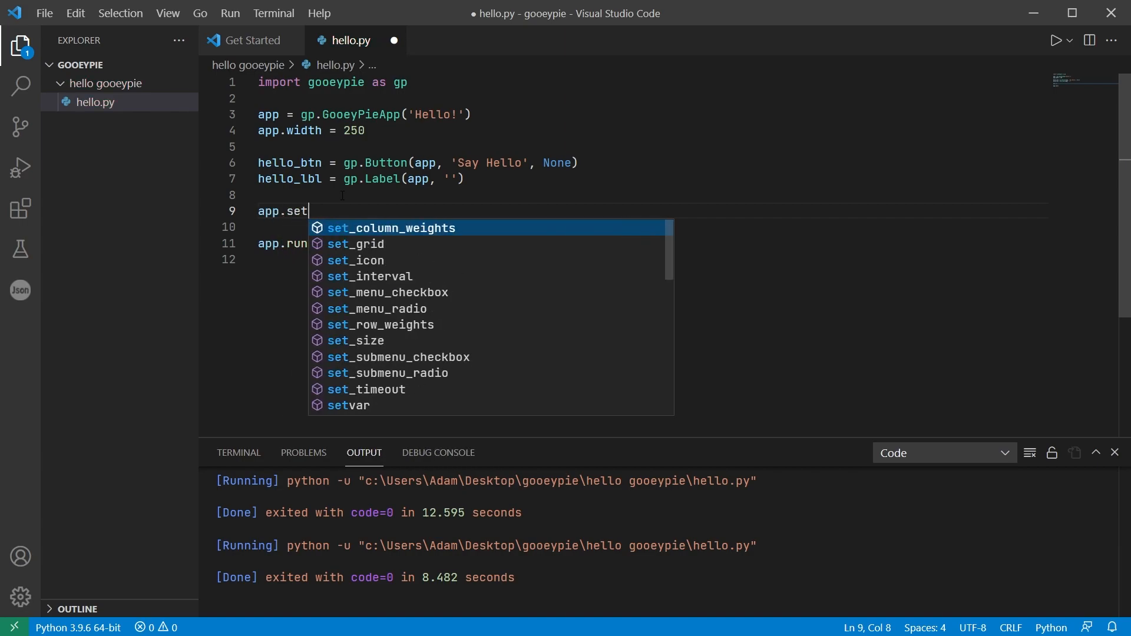
text(_grid)
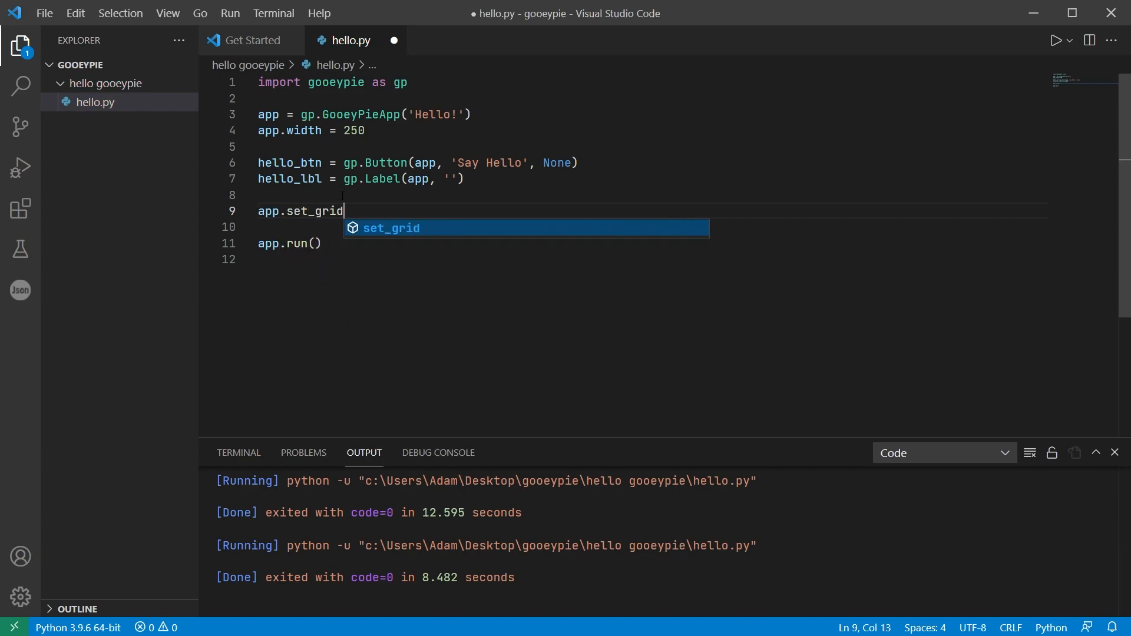
text((2)
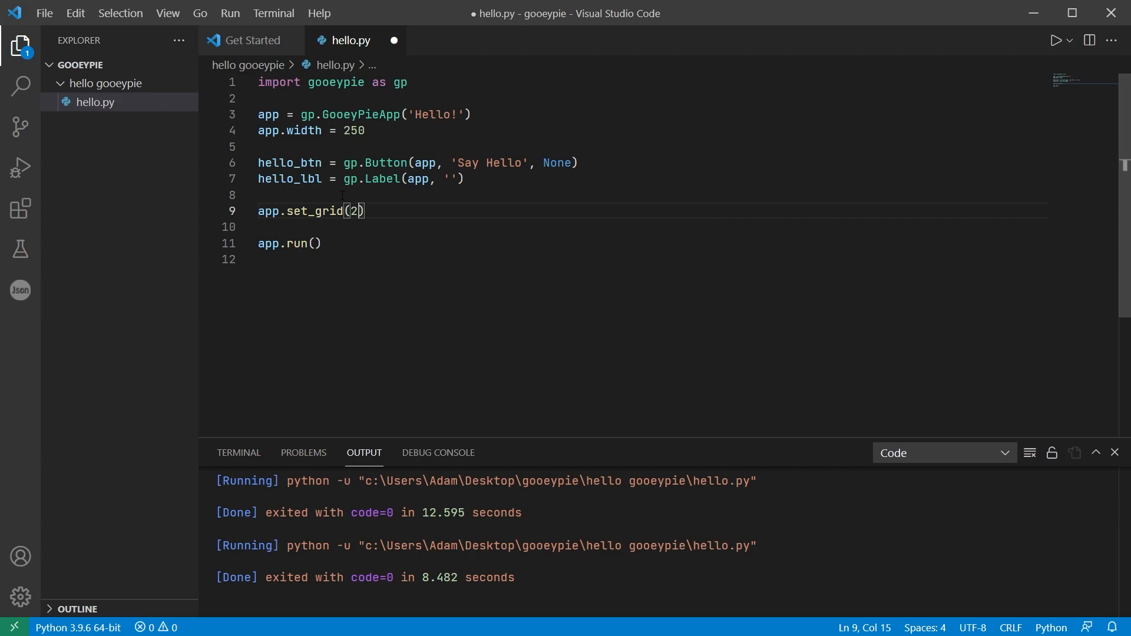
text(, 1)
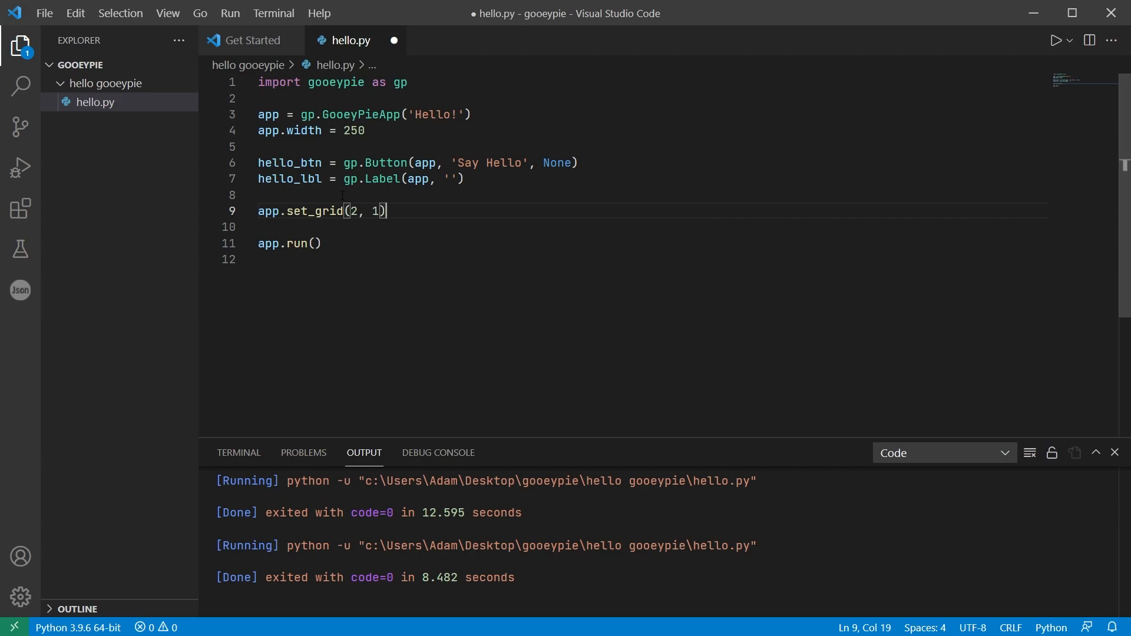
key(enter)
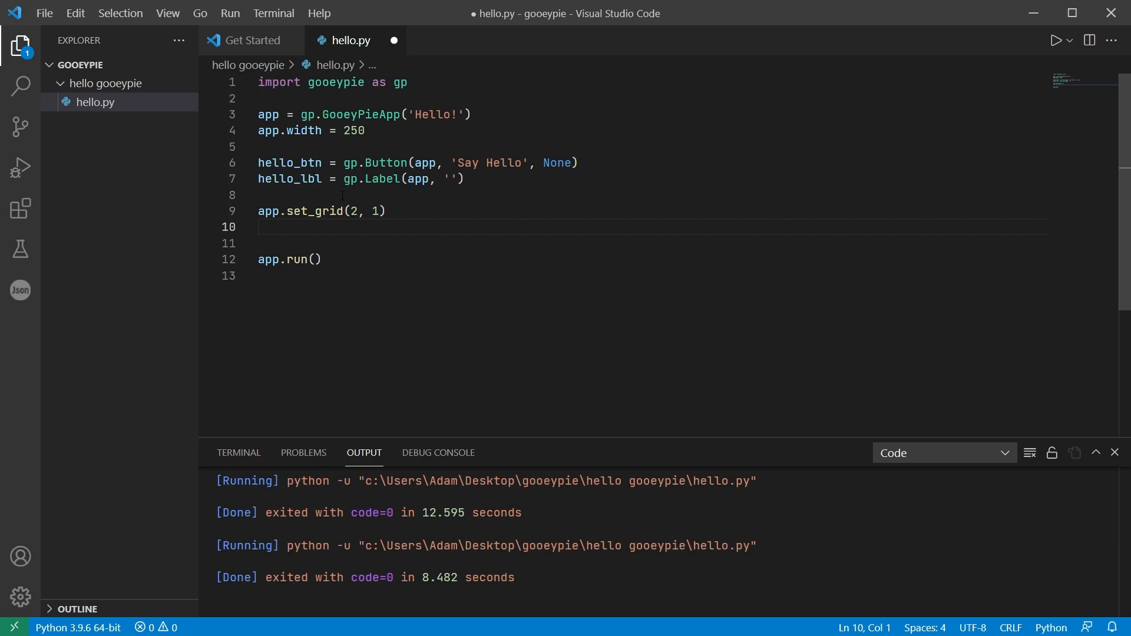
Step: Add hello_btn to row 1 and hello_lbl to row 2, both with align='center'
text(app.ad)
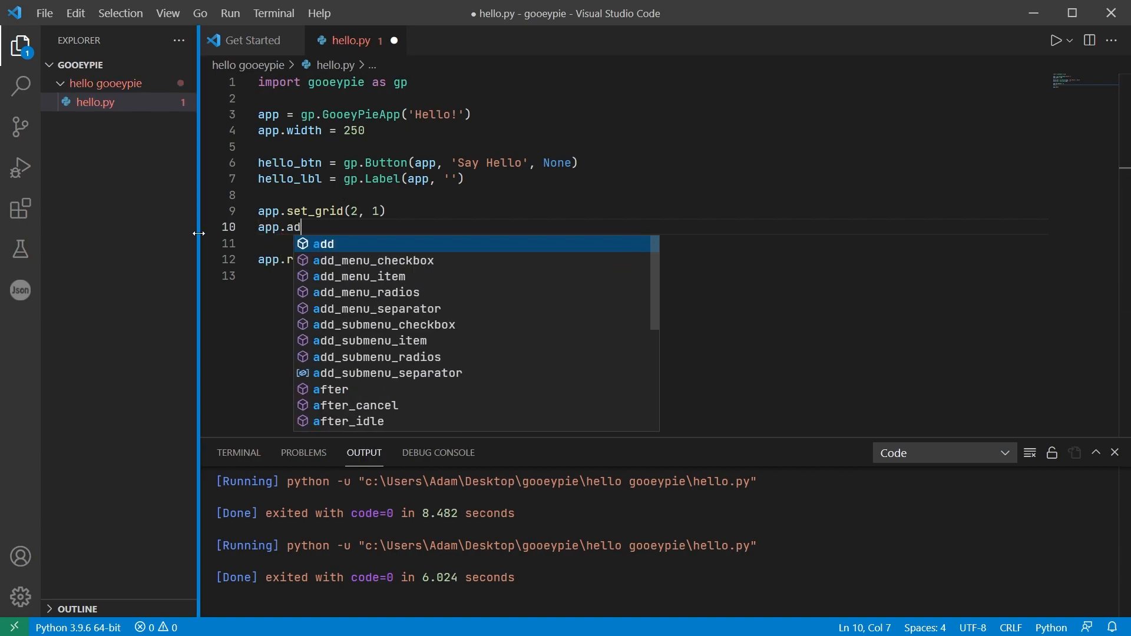
text(d(hello_btn, 1, 1)
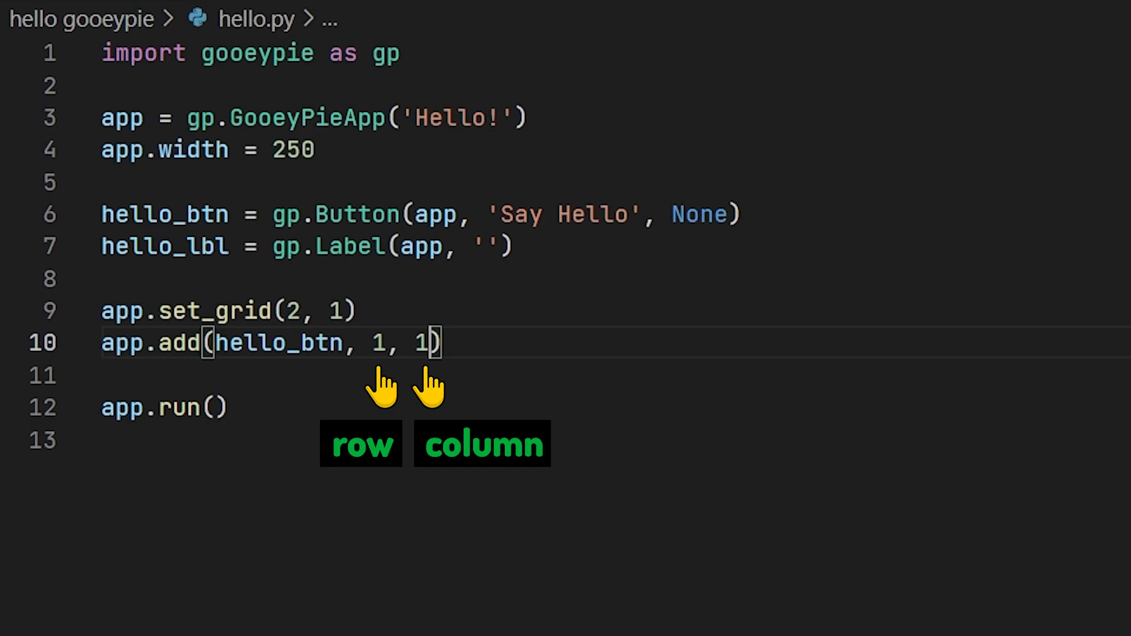
text(, alig)
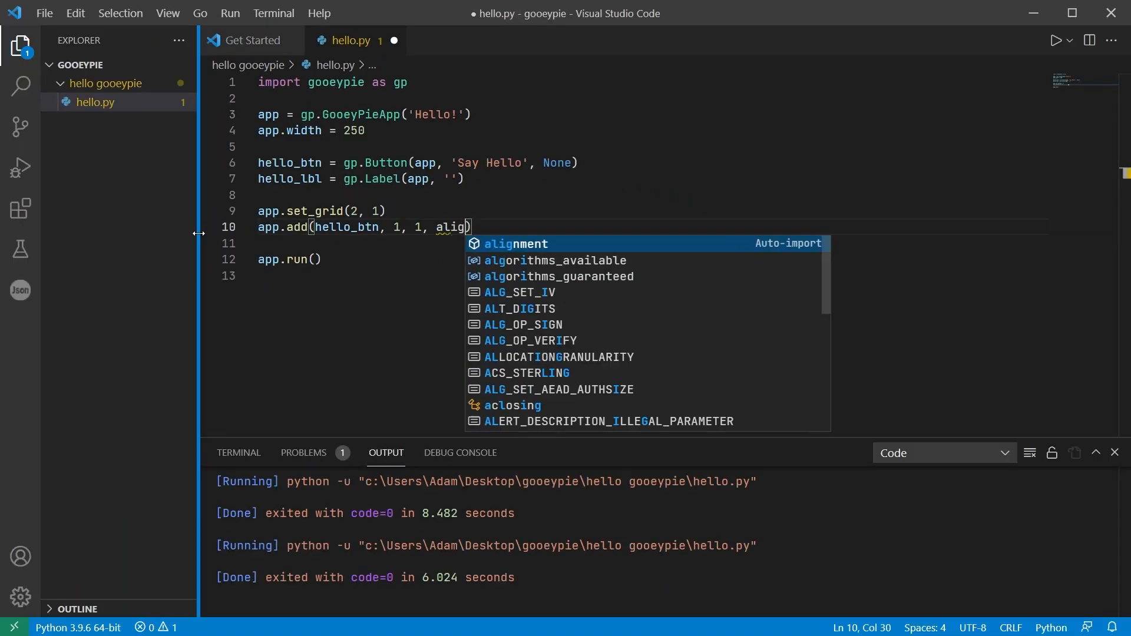
text(='cen')
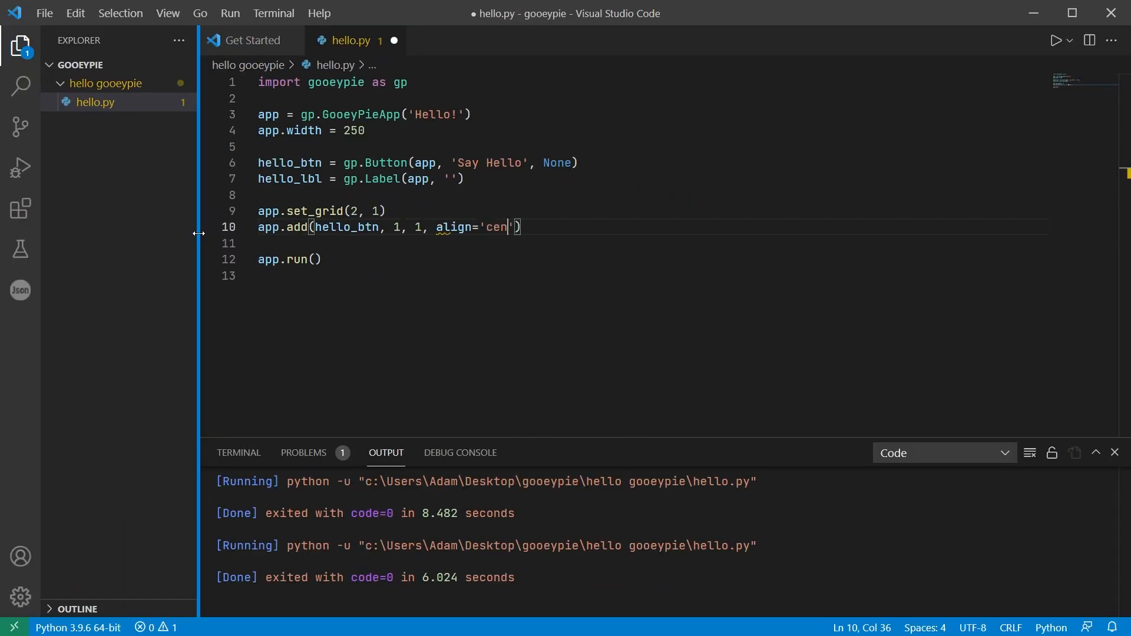
text(ter)
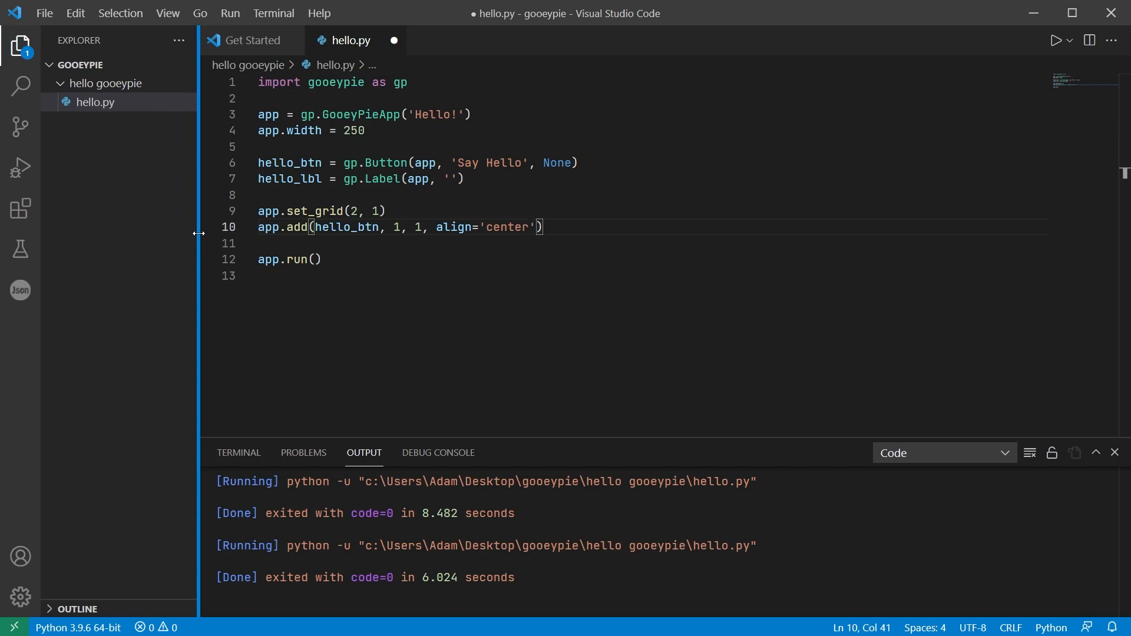
text(app.add(hello_lbl, 2, 1, align='center)
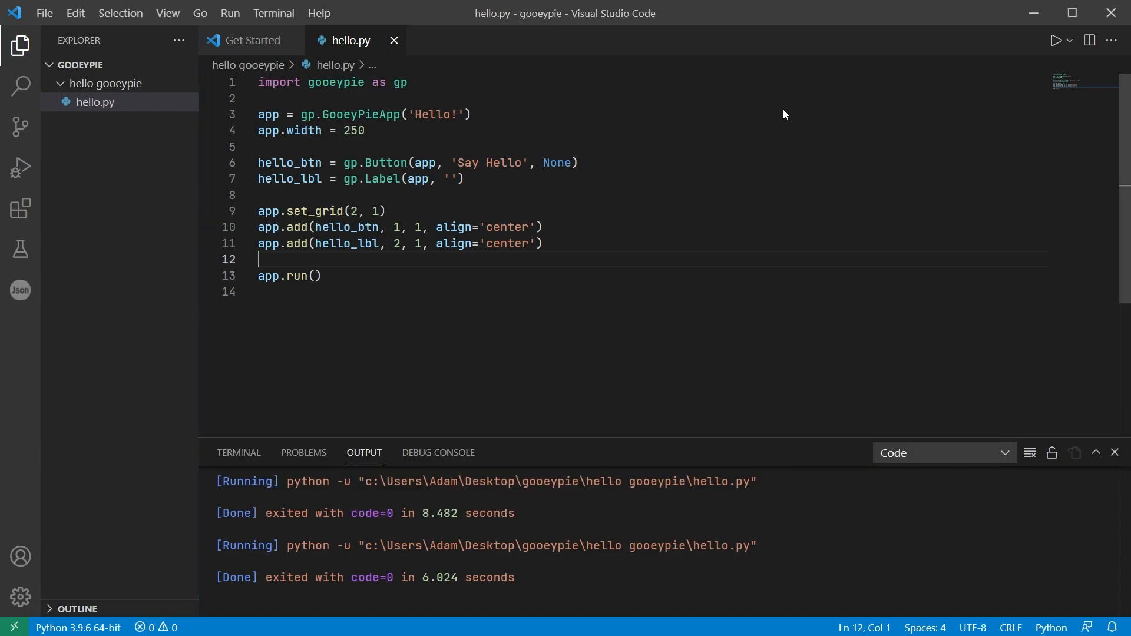
click(1035, 40)
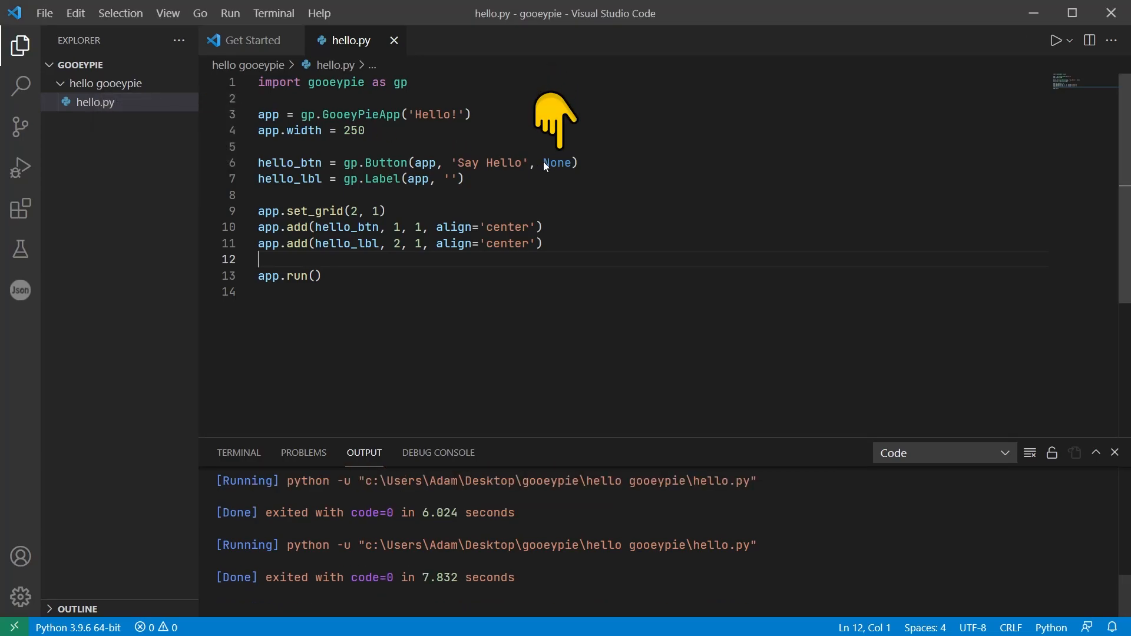
mouse_move(543, 152)
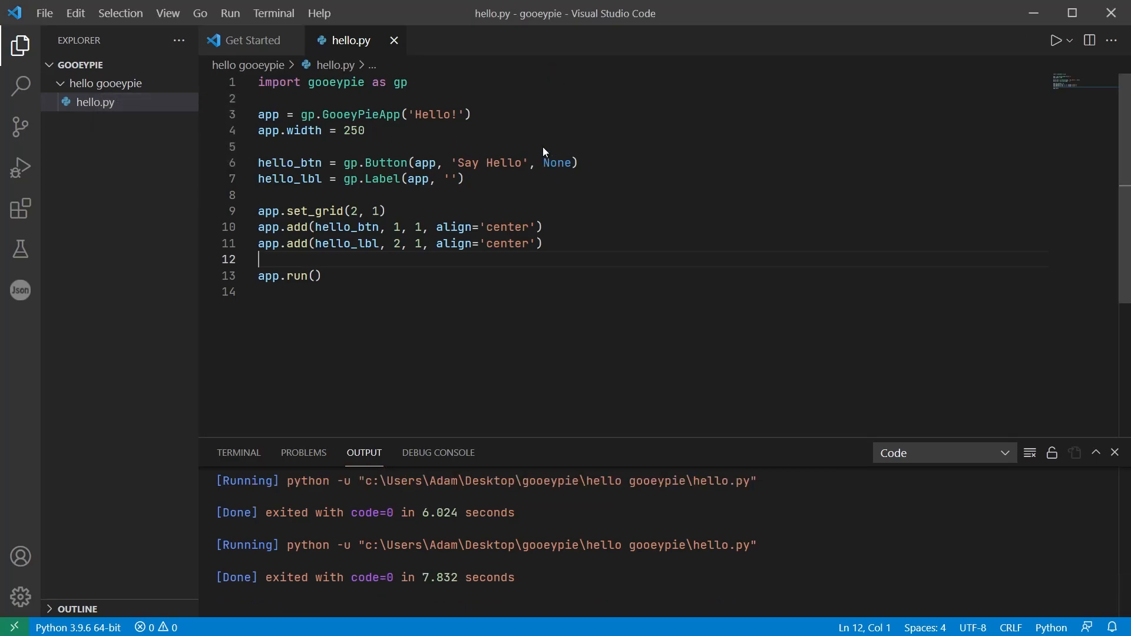
Step: Define say_hello(event) below the import, setting hello_lbl.text = 'Hello GooeyPie!'
key(Enter)
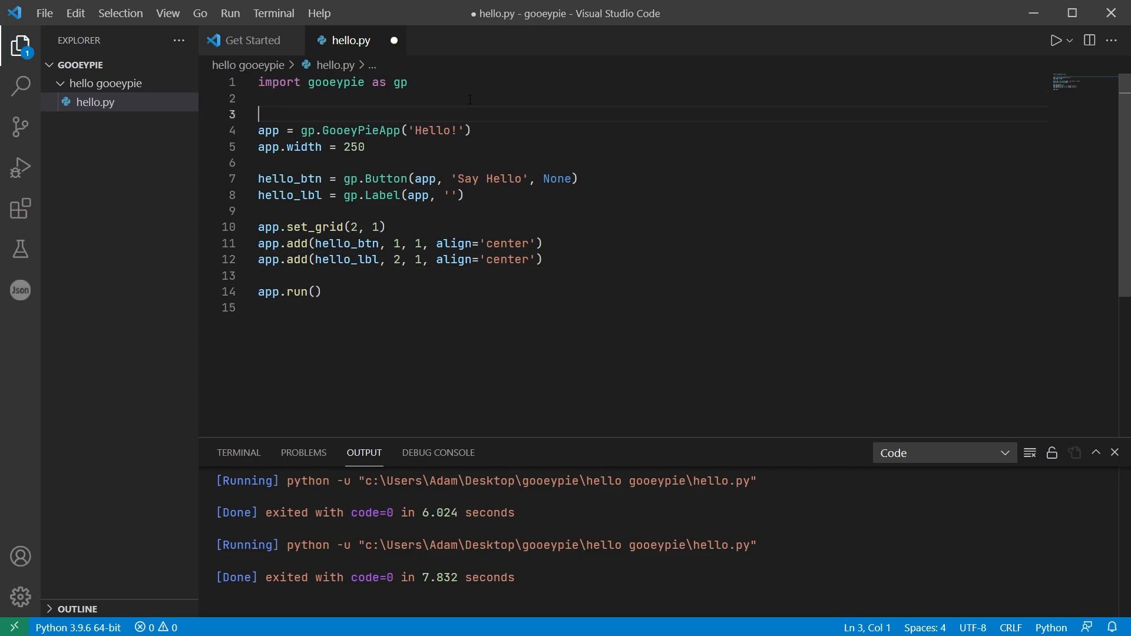
text(def say_)
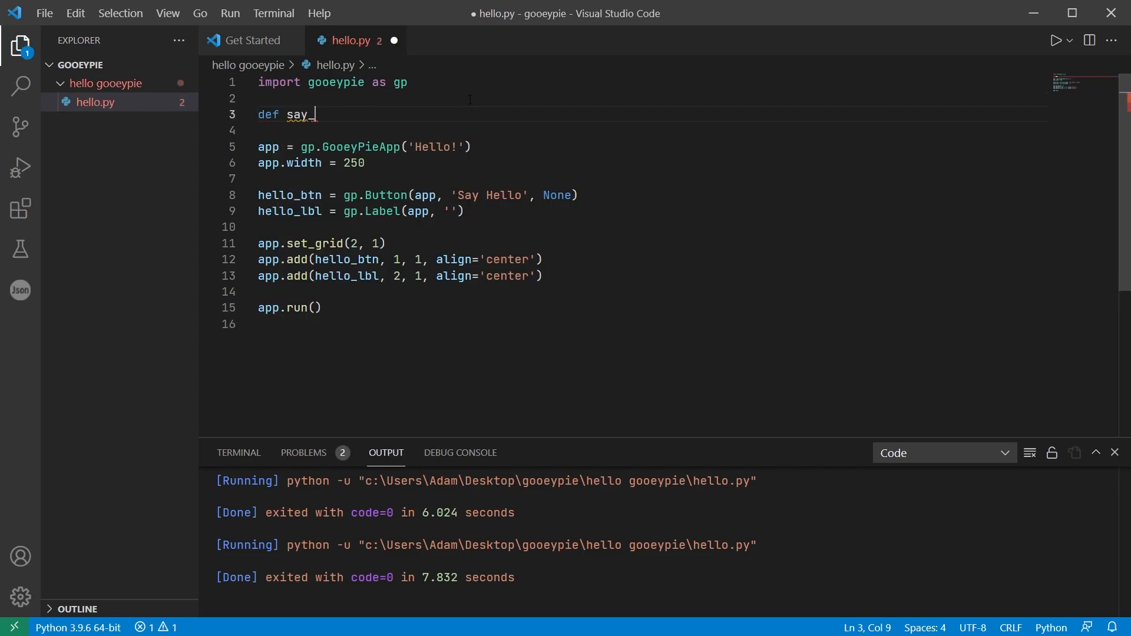
text(hello(ev))
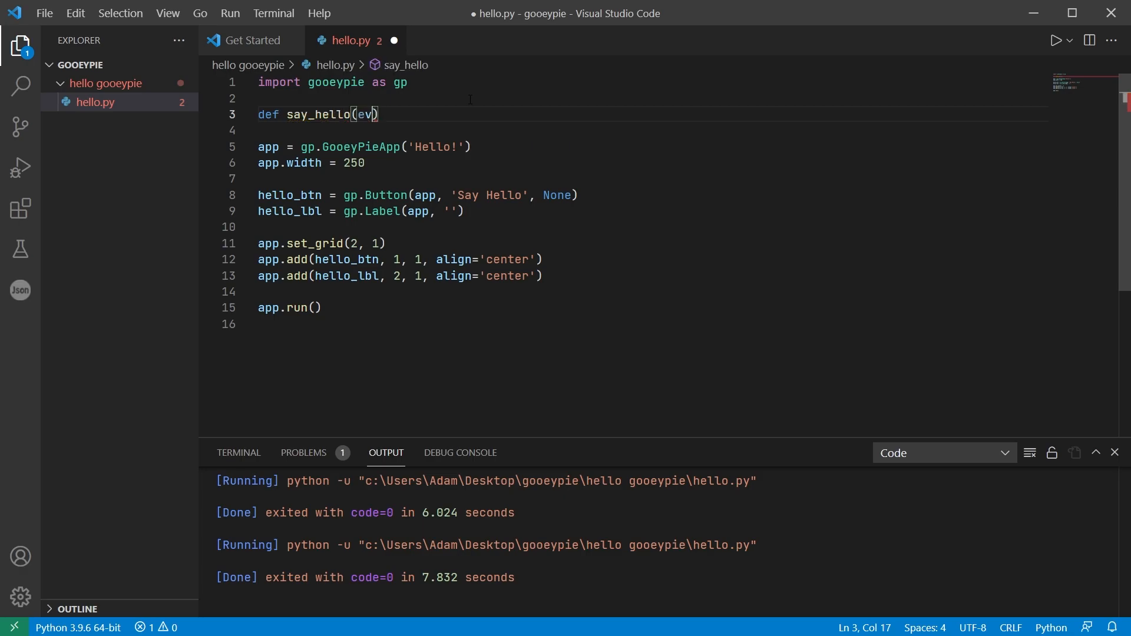
text(ent):)
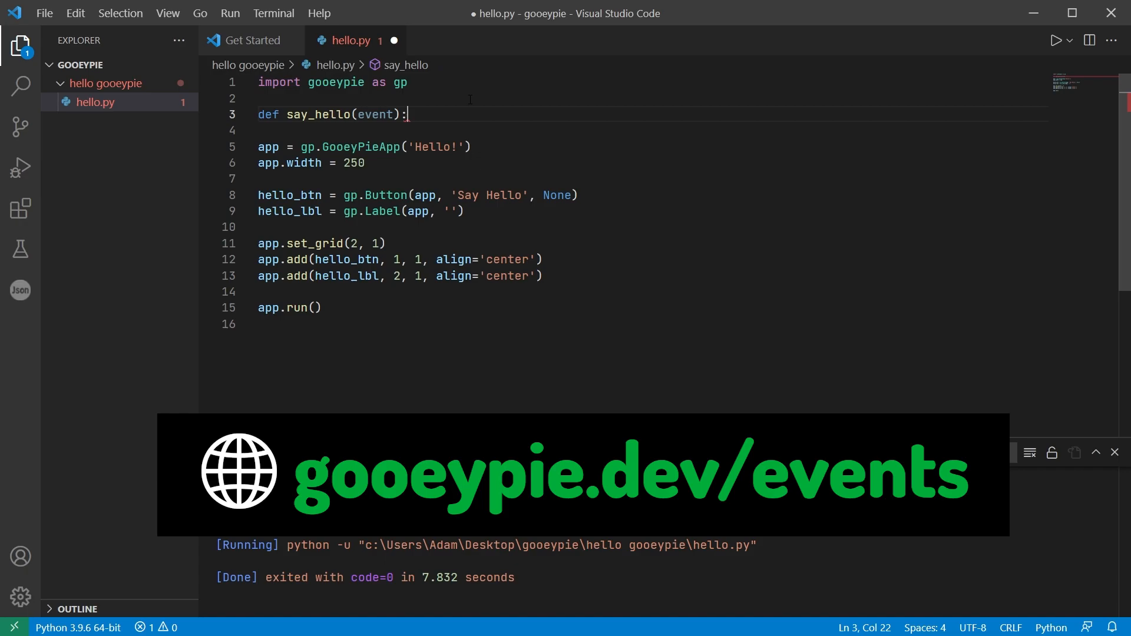
key(enter)
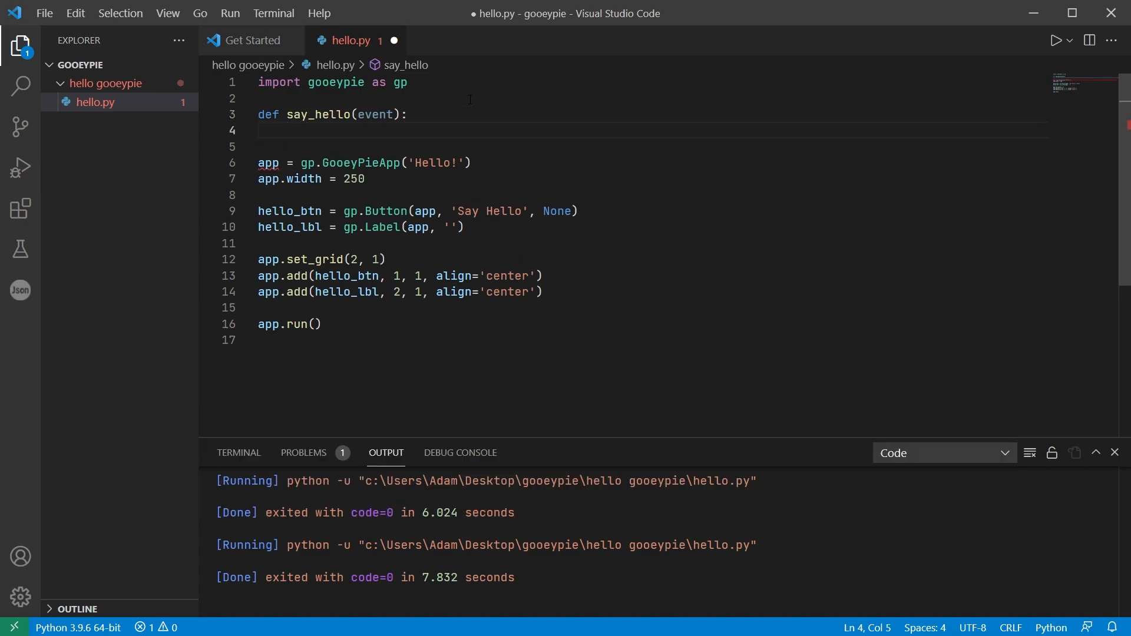
text(hello_lb)
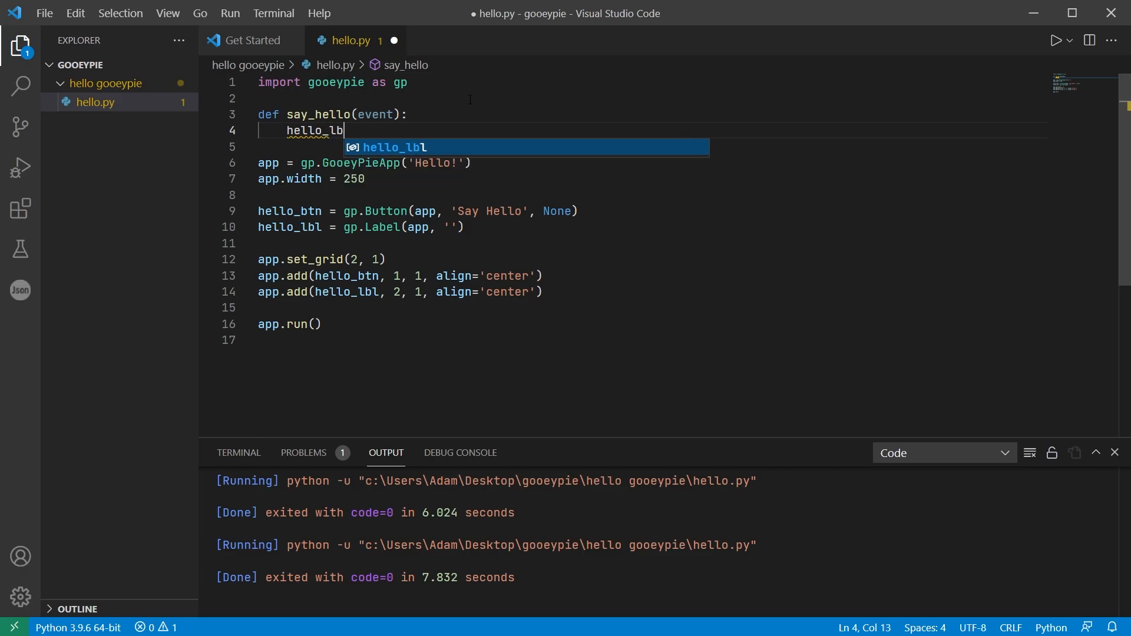
text(l.text = 'Hello)
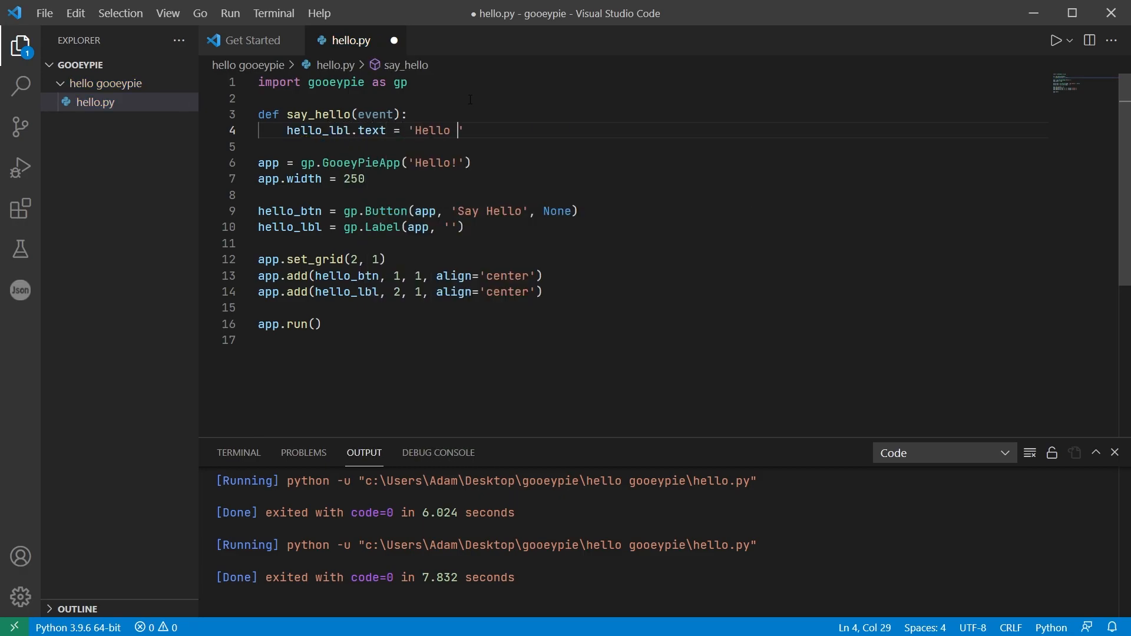
text(GooeyPie!)
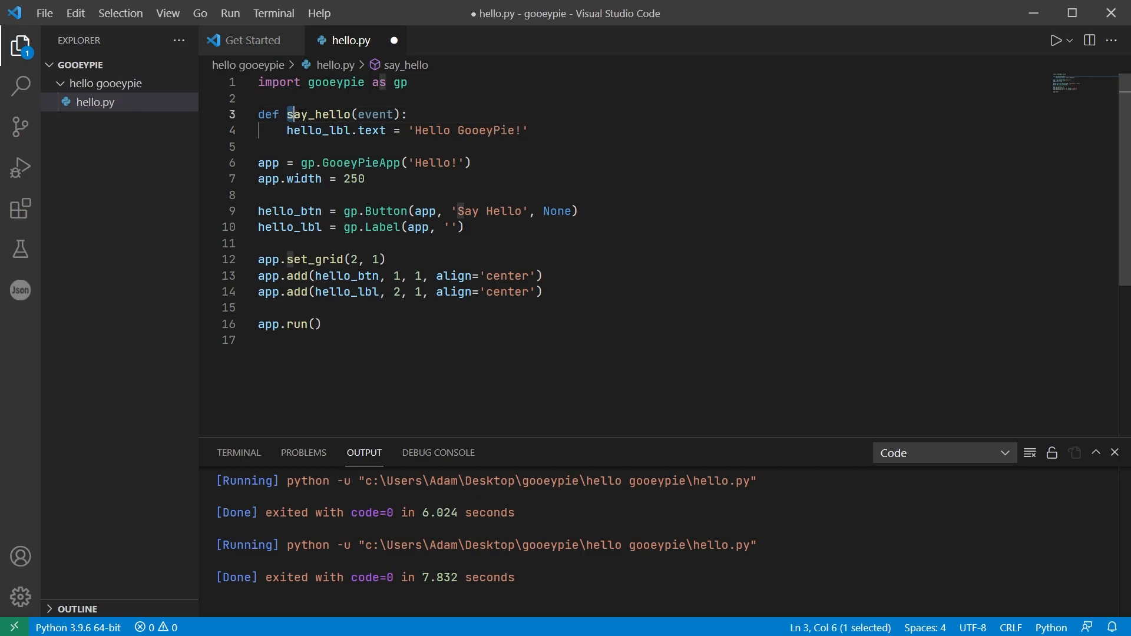
Step: Replace None in the Button call with say_hello, then save and run the script
double_click(316, 114)
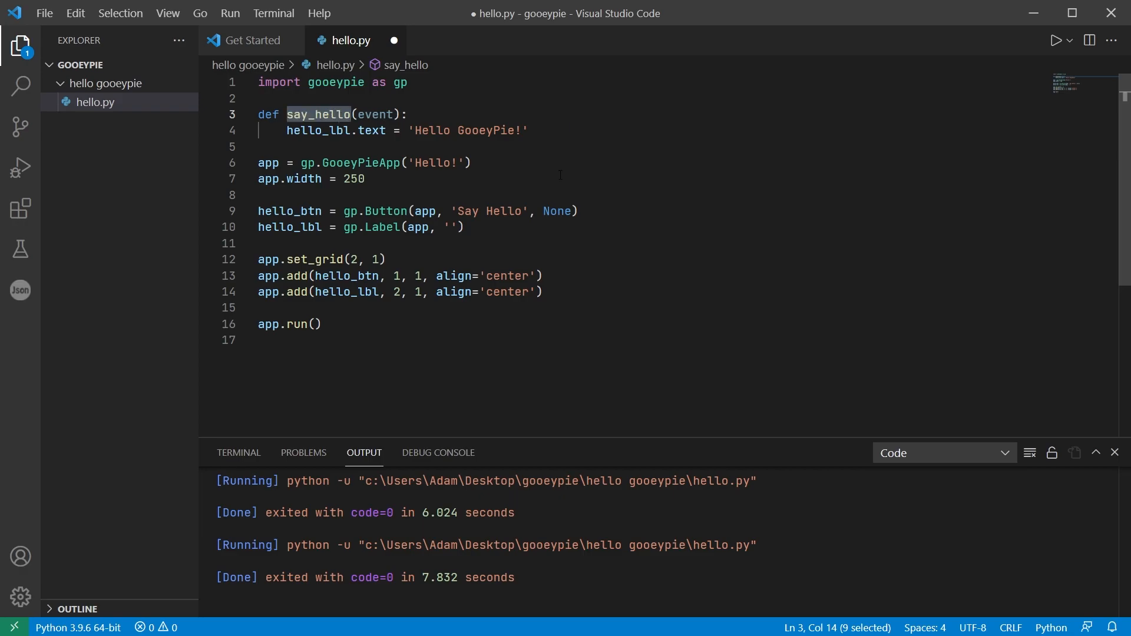
double_click(556, 211)
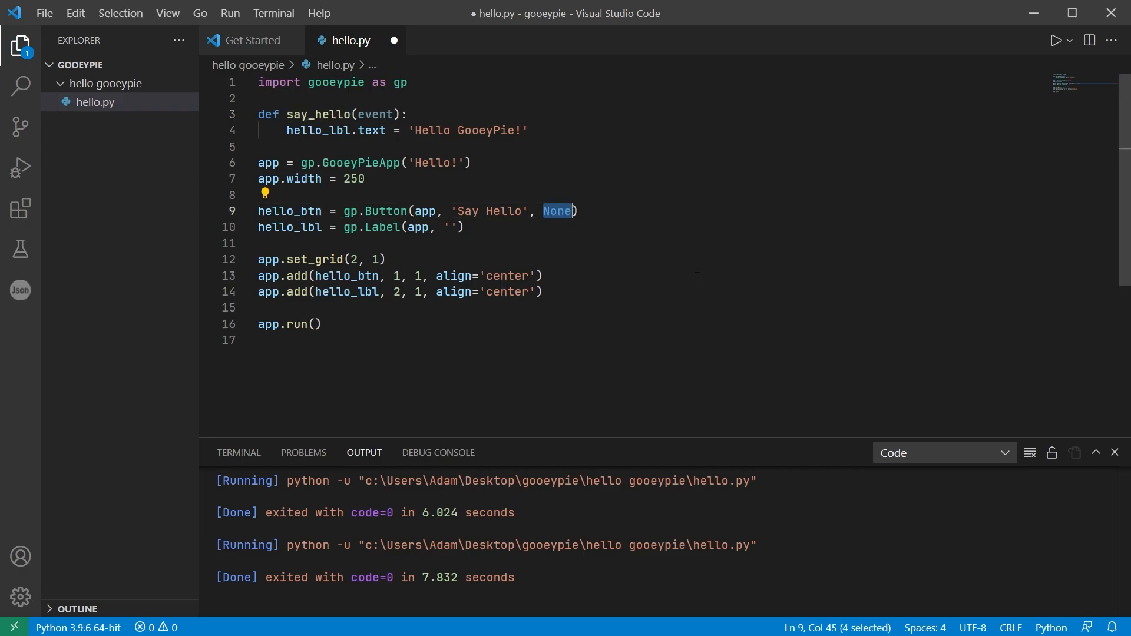
text(say_hello)
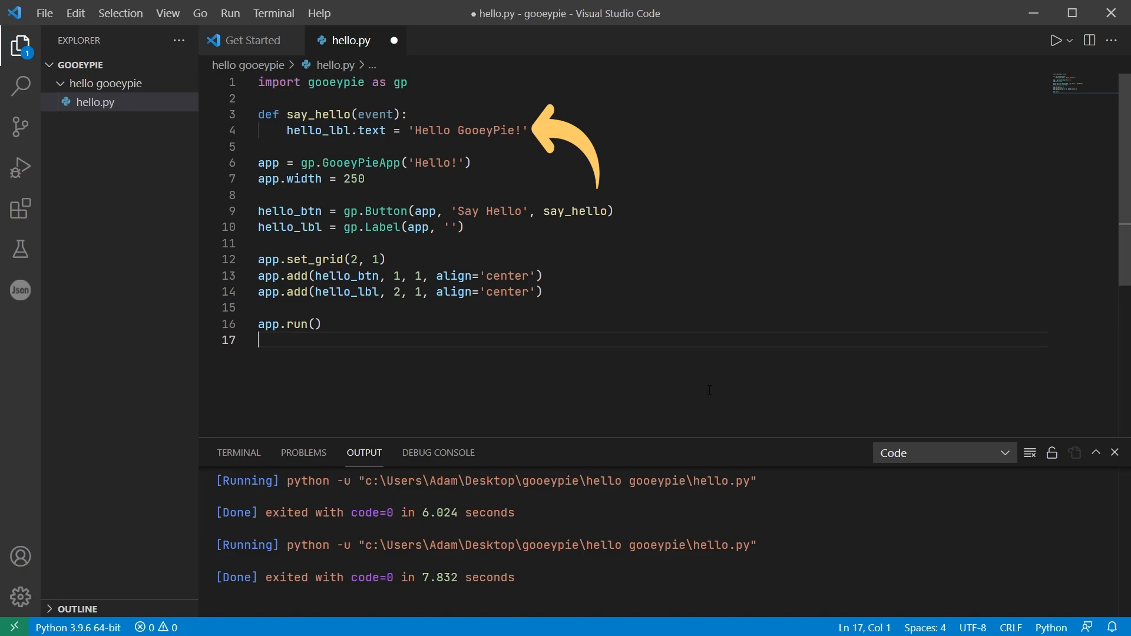
key(ctrl+s)
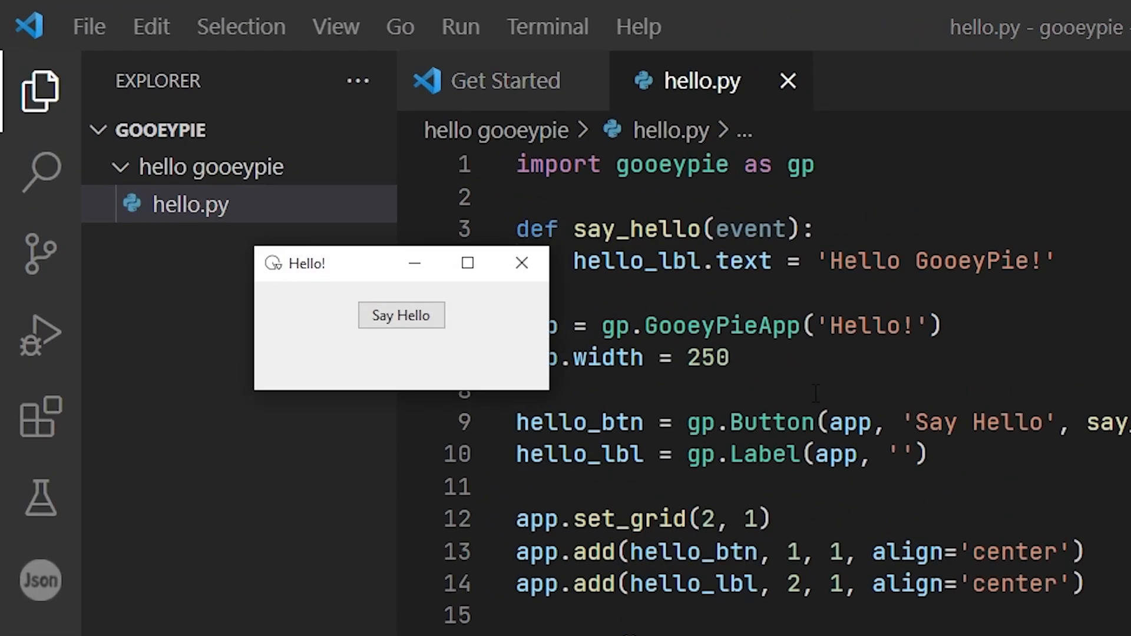
Step: Trigger Say Hello so the label shows 'Hello GooeyPie!' beneath the button
click(401, 316)
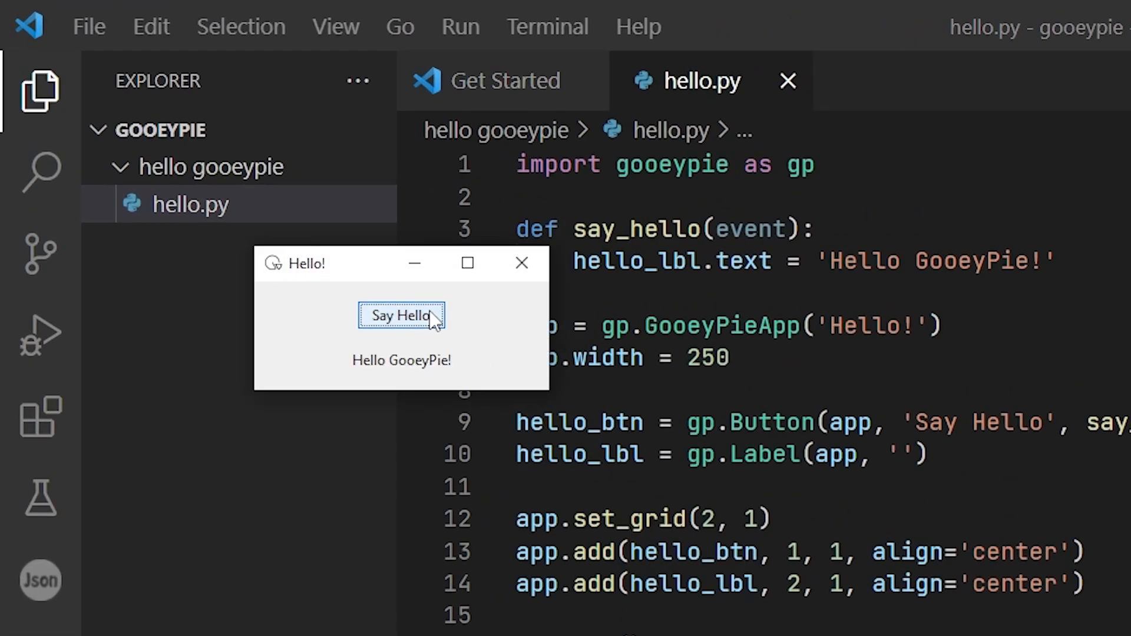